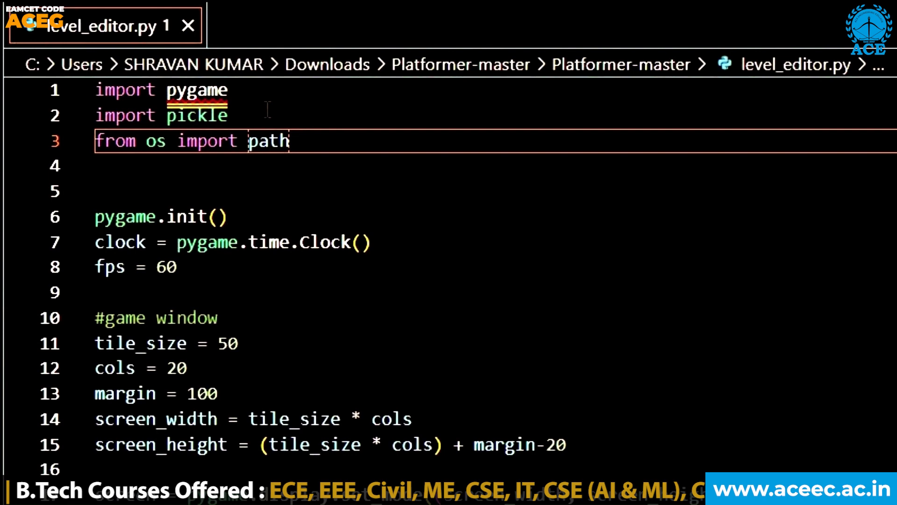
mouse_move(252, 109)
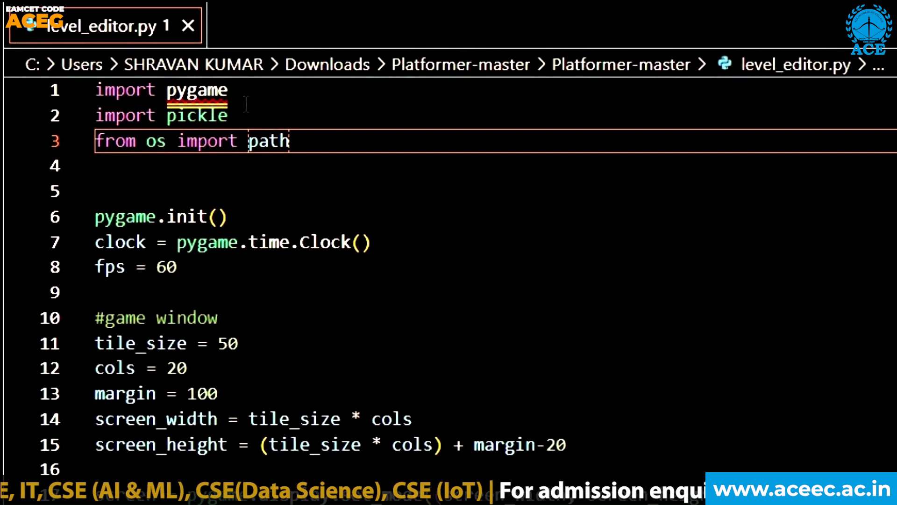
mouse_move(230, 176)
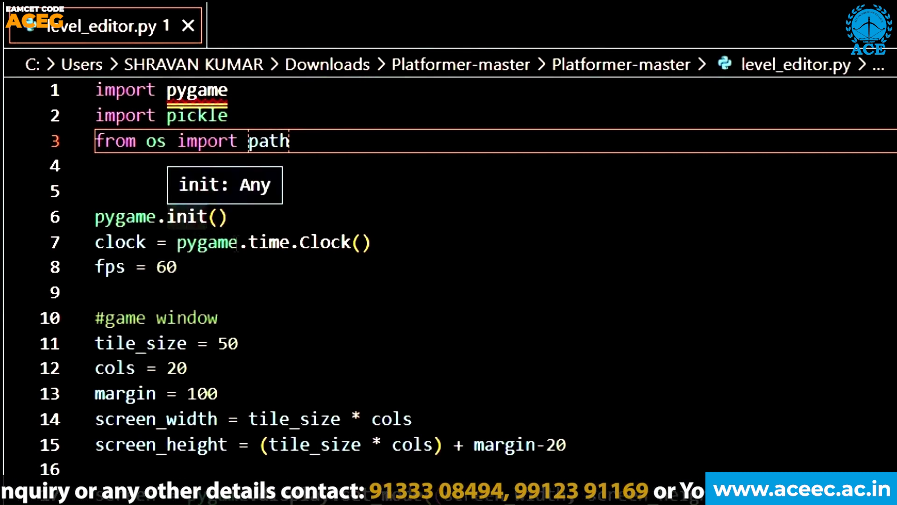
Scroll level_editor.py past the imports to the window settings and #load images code.
scroll("down", 3)
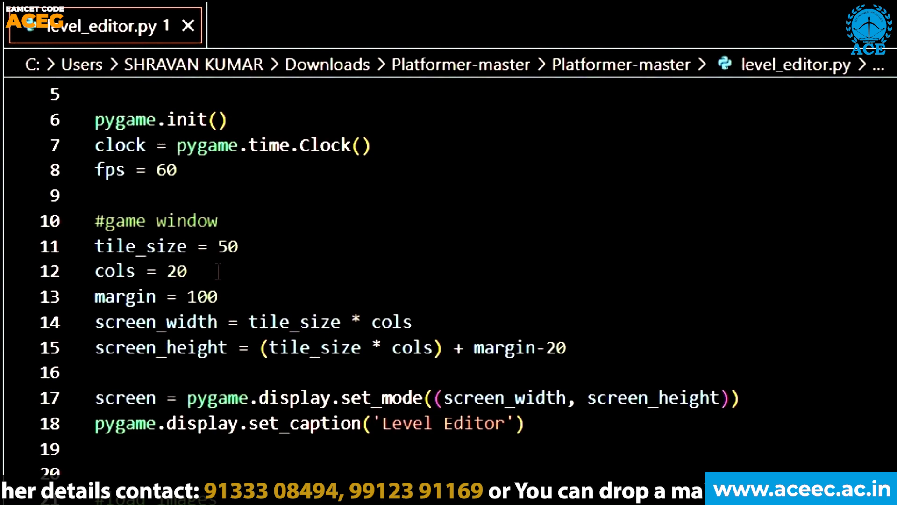
scroll("down", 3)
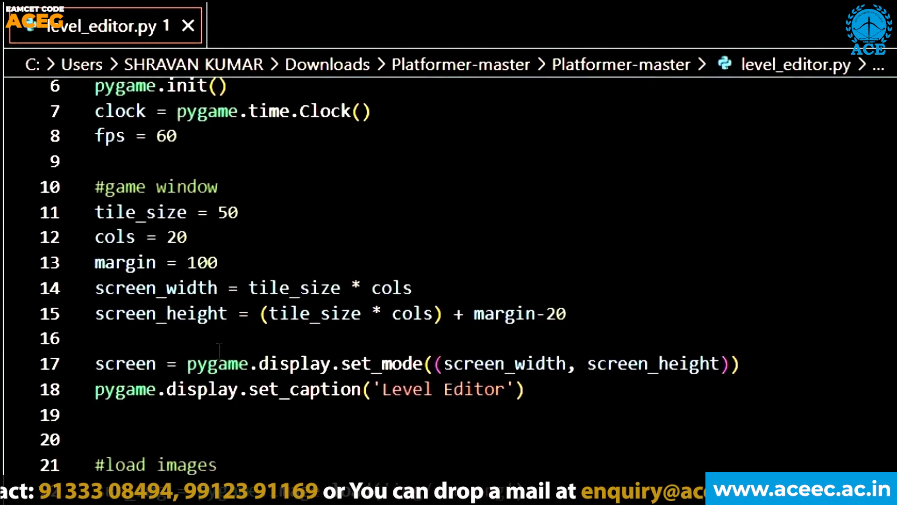
scroll("down", 3)
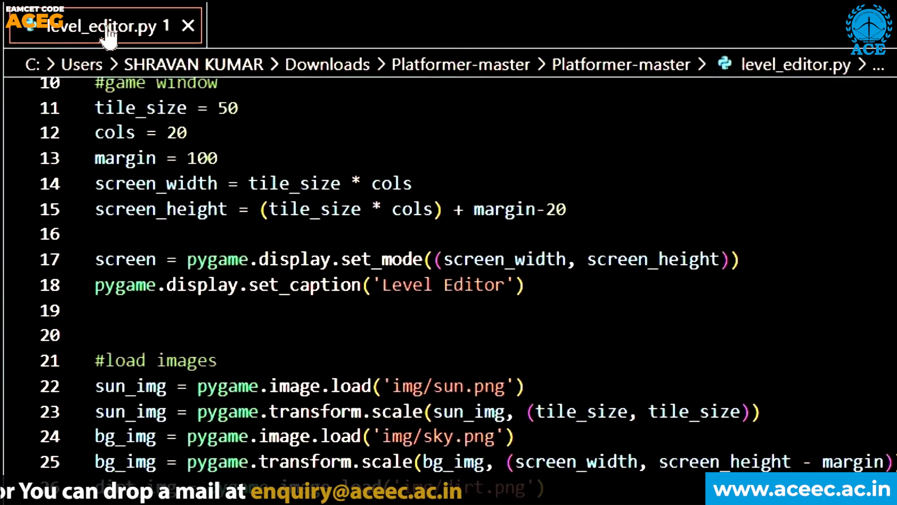
scroll("down", 3)
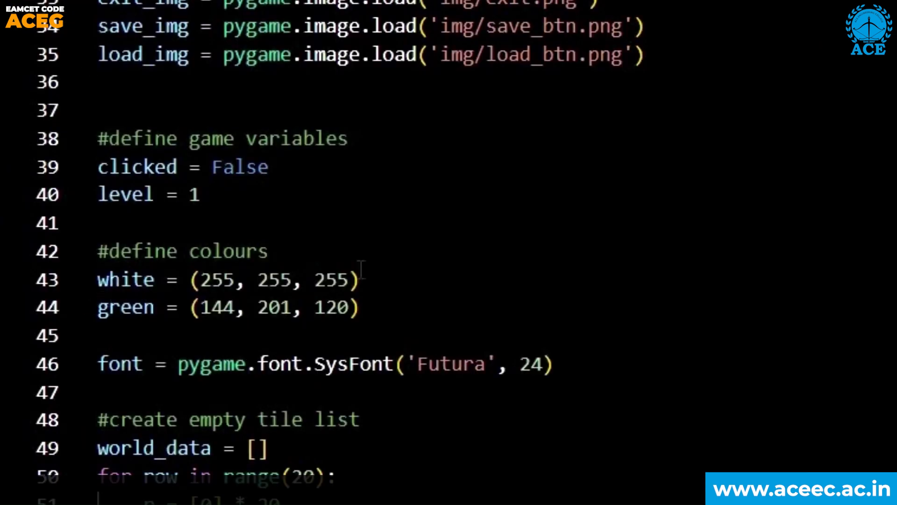
Scroll through the boundary loop, draw_text helper and draw_world down to class Button.
scroll("down", 3)
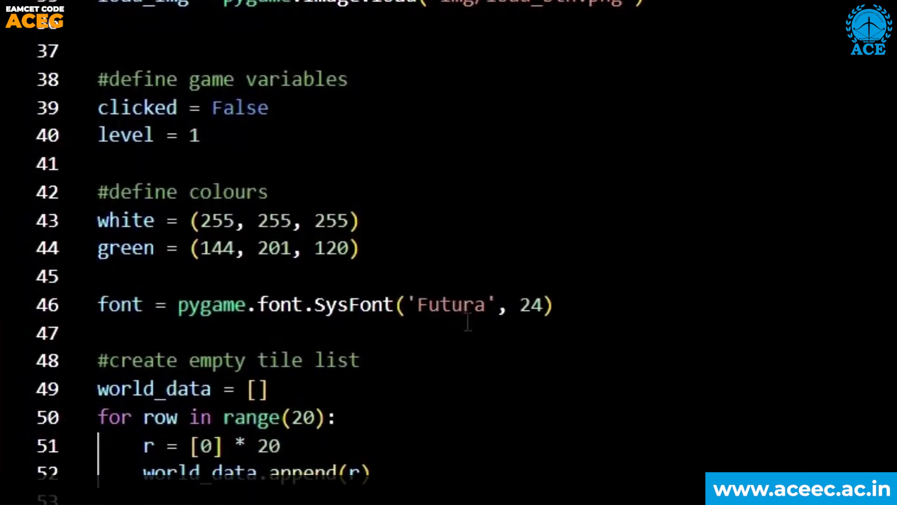
scroll("down", 3)
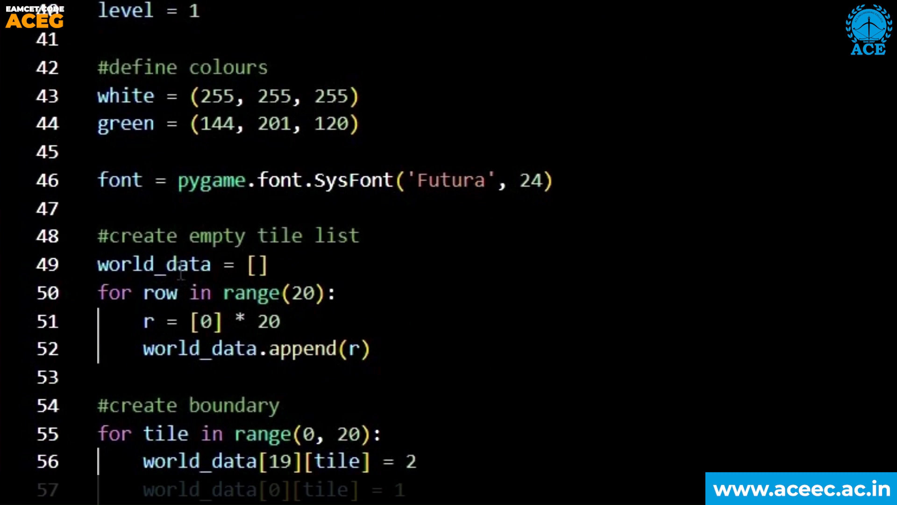
scroll("down", 3)
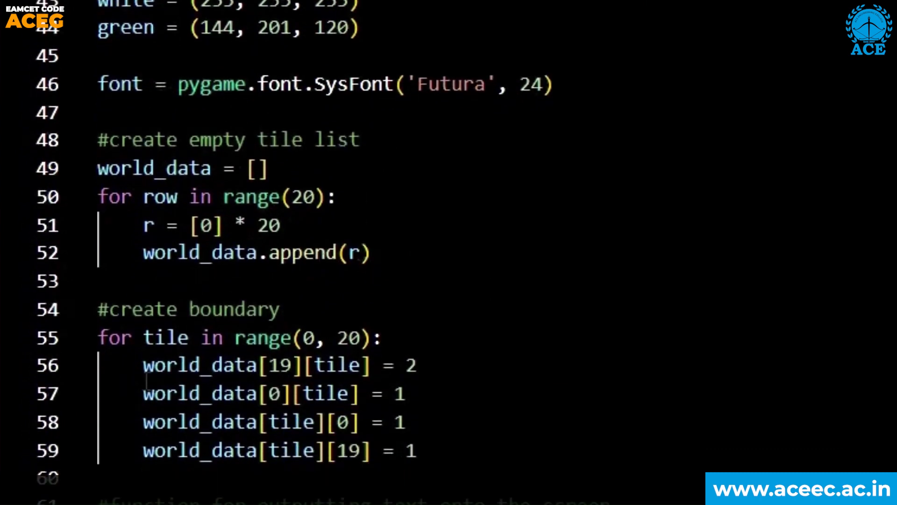
scroll("down", 3)
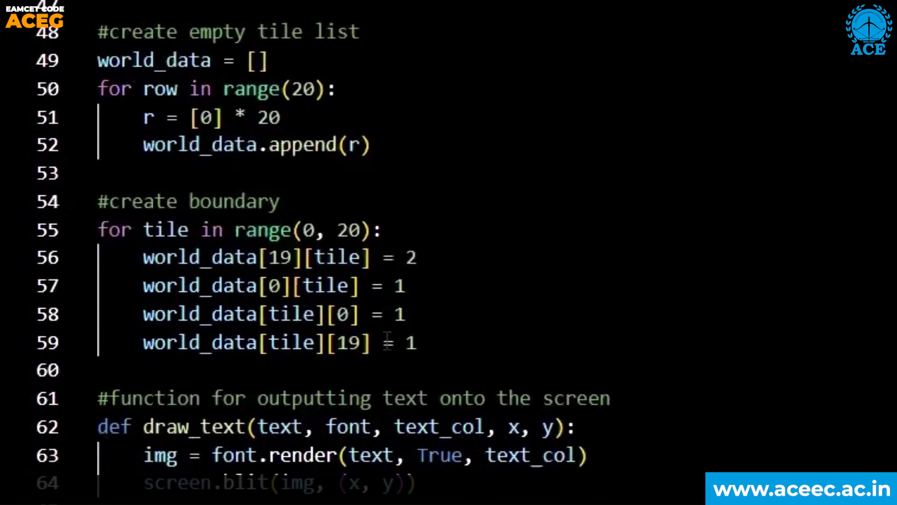
scroll("down", 3)
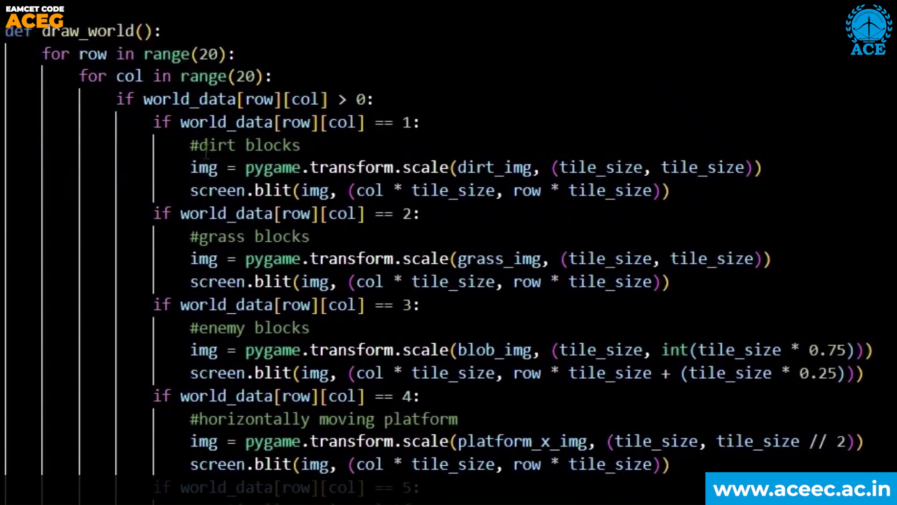
scroll("down", 3)
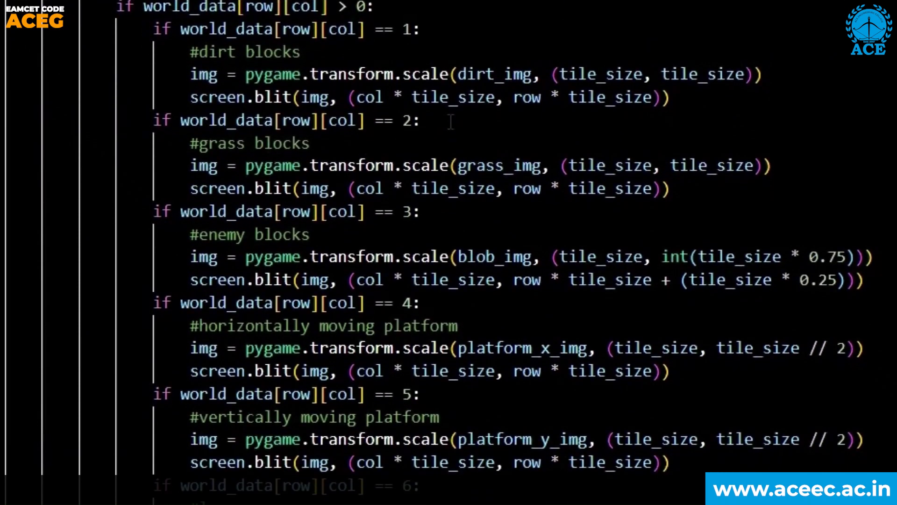
scroll("down", 3)
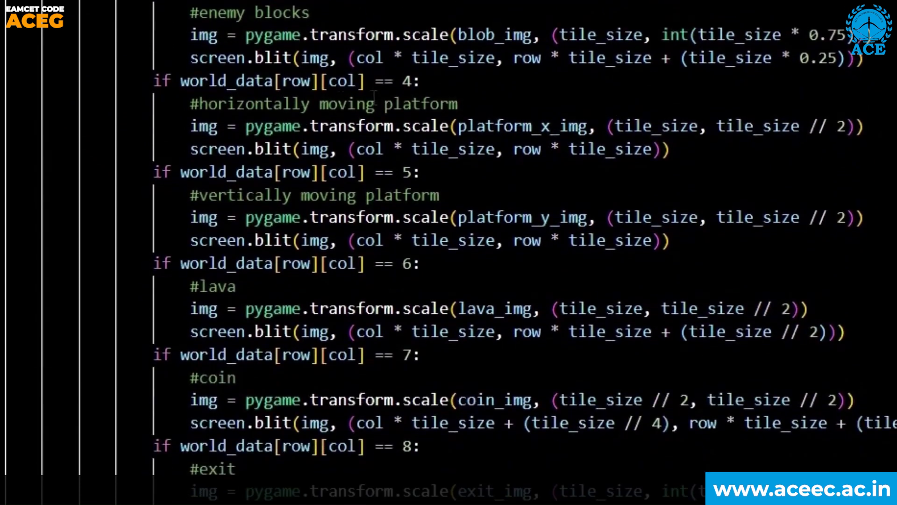
scroll("down", 3)
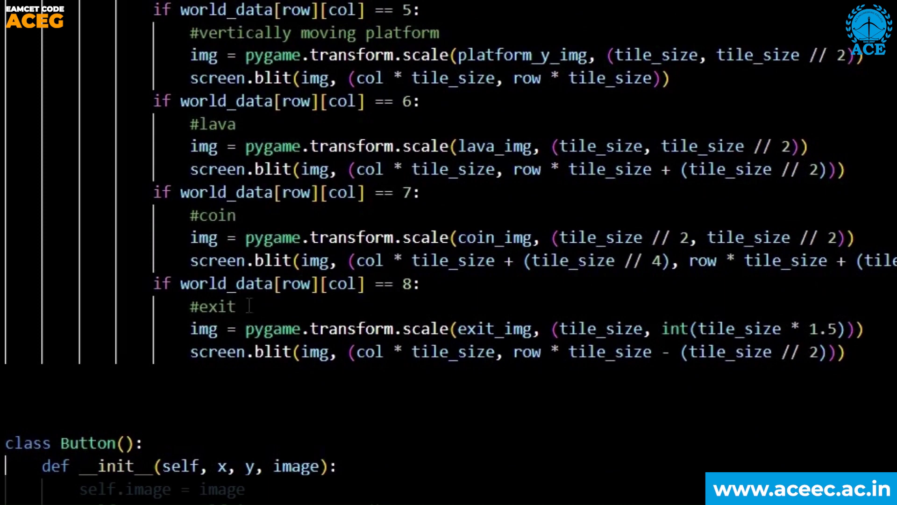
Scroll through the editor's event loop handling tile clicks and level changes.
scroll("down", 3)
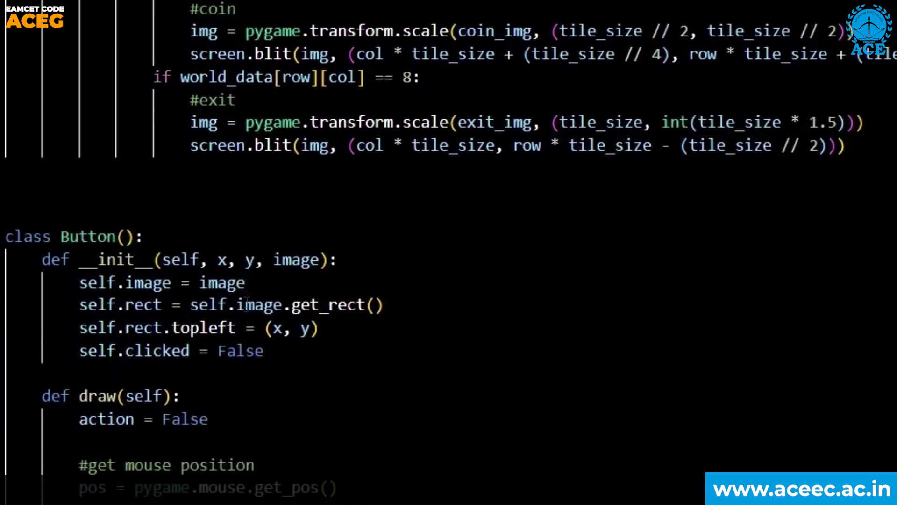
scroll("down", 3)
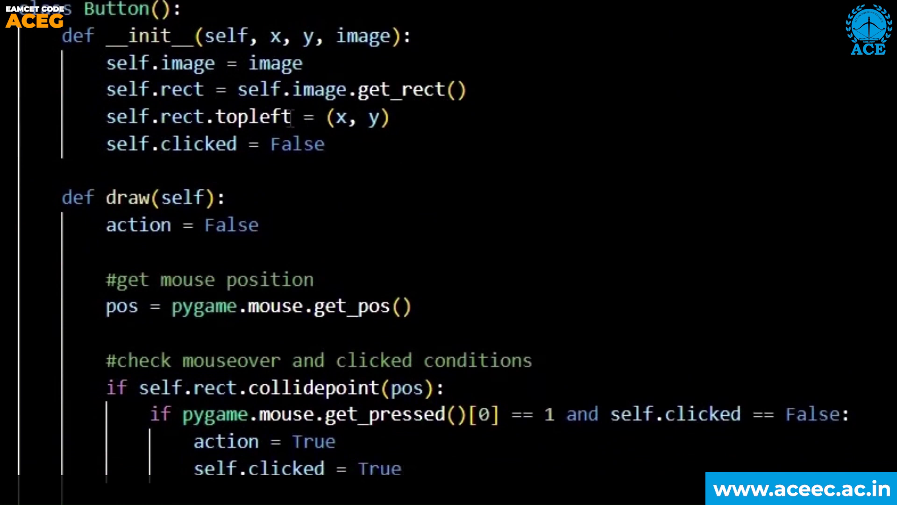
scroll("down", 3)
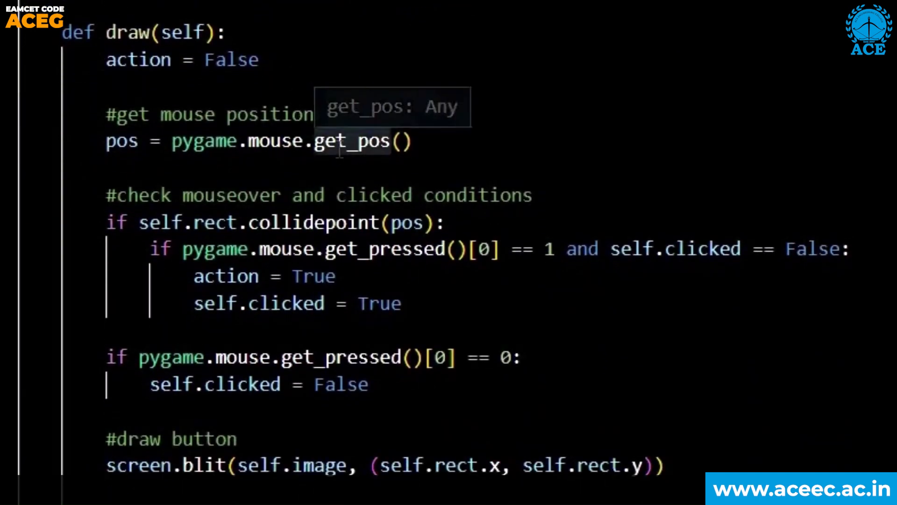
scroll("down", 3)
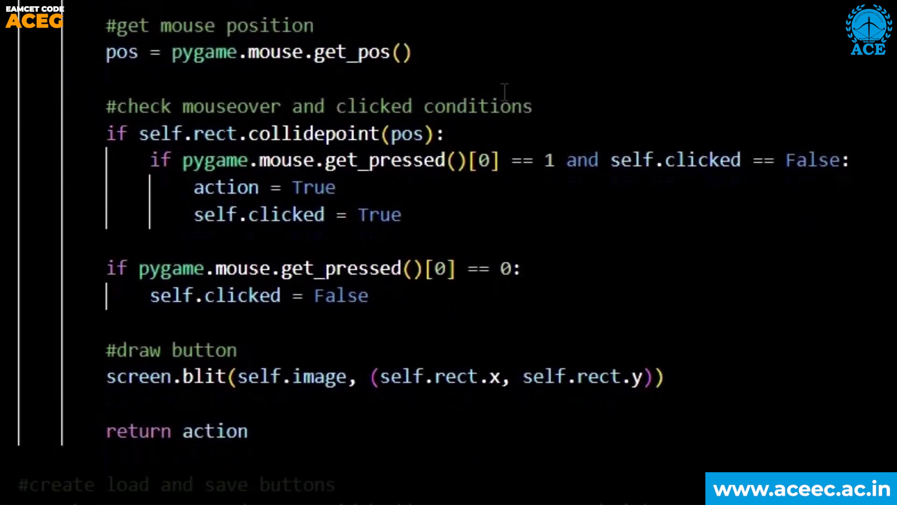
scroll("down", 3)
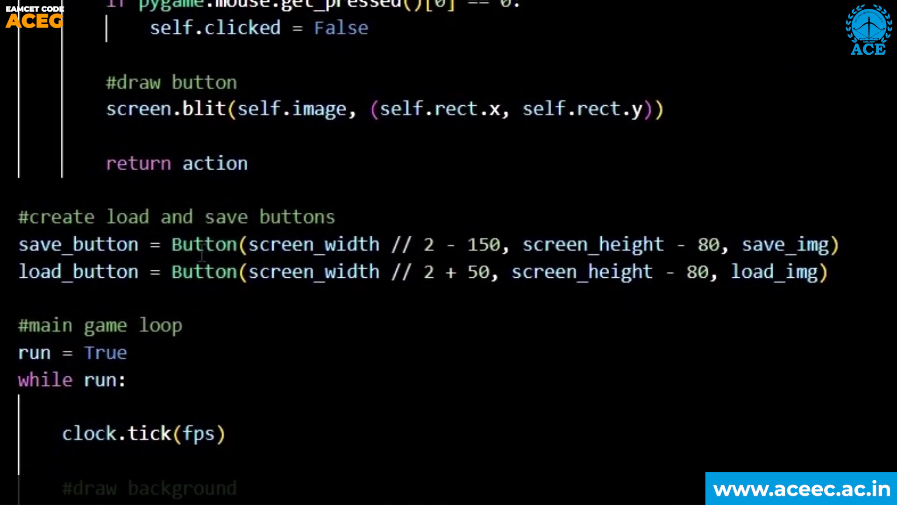
scroll("down", 3)
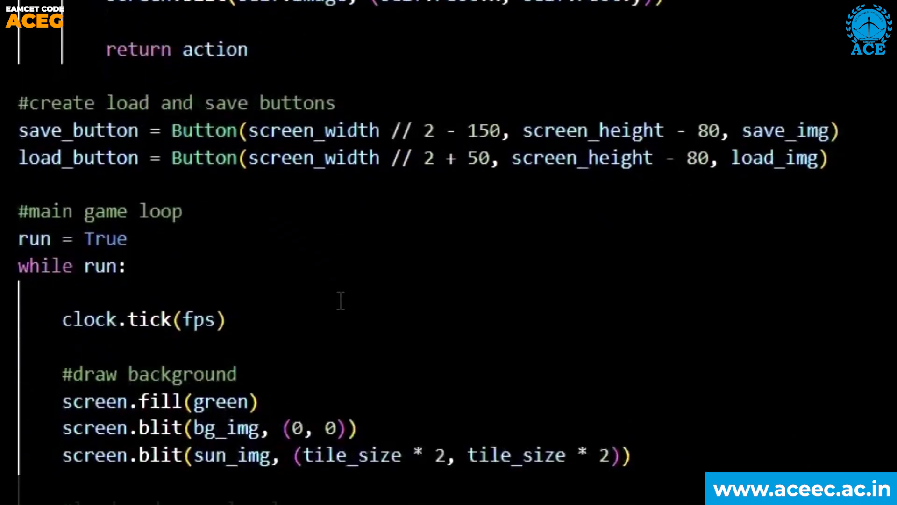
scroll("down", 3)
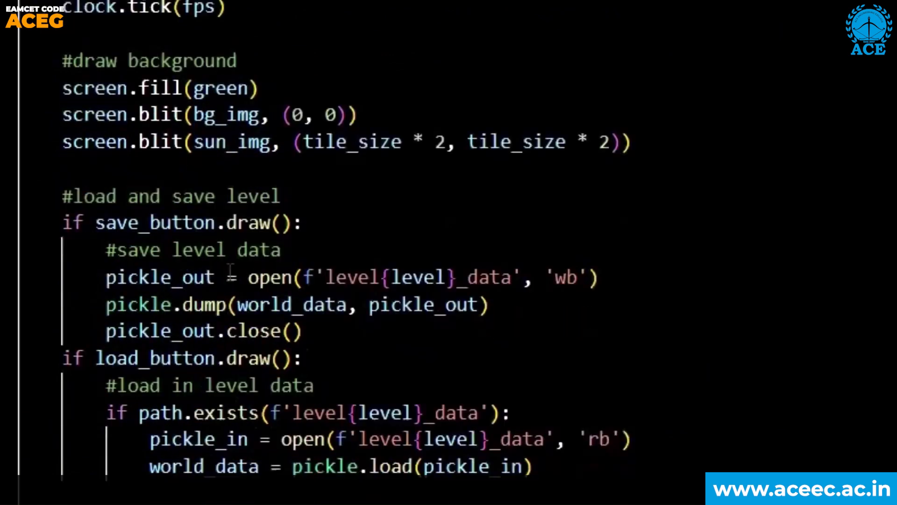
scroll("down", 3)
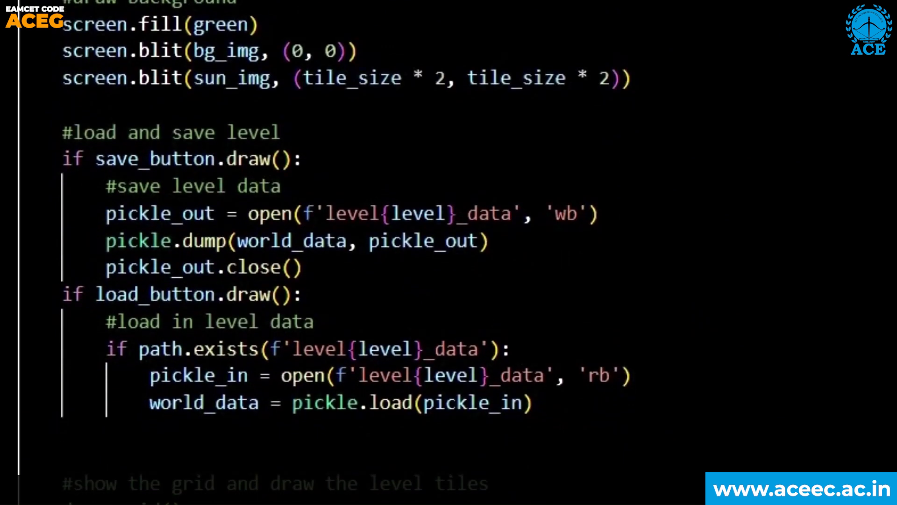
scroll("down", 3)
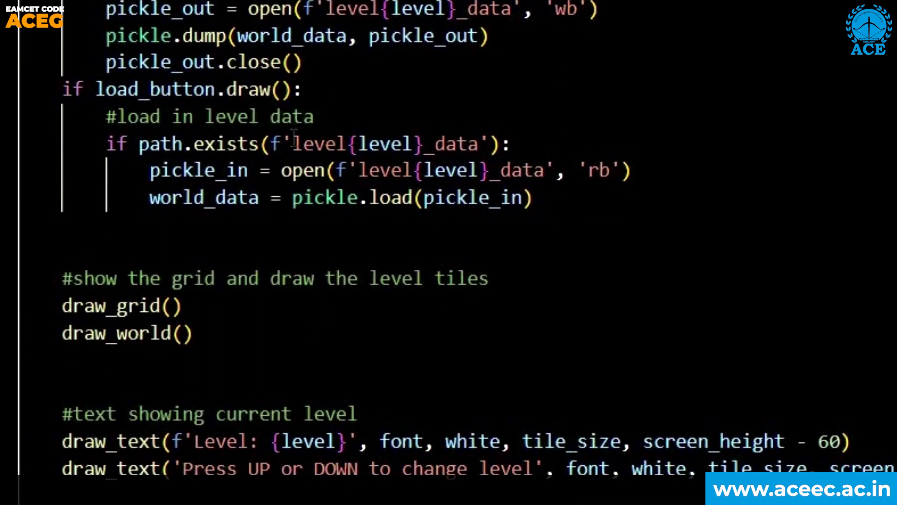
scroll("down", 3)
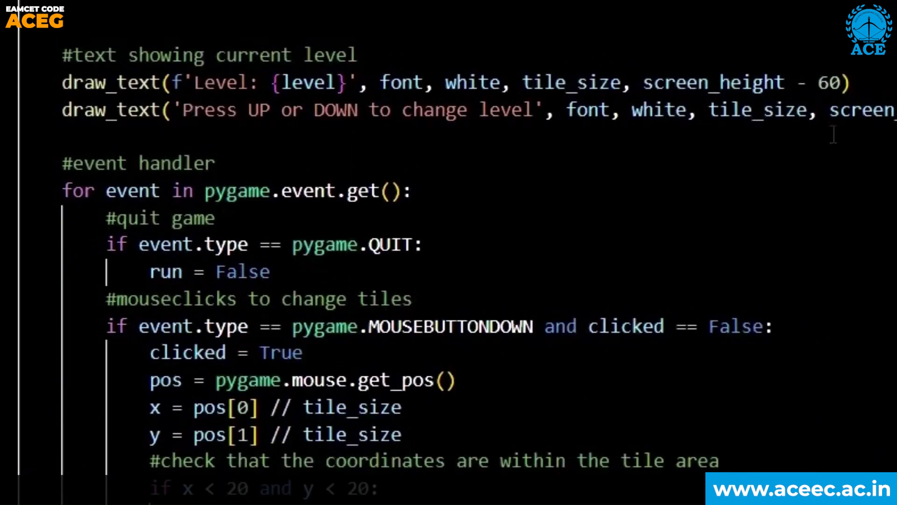
mouse_move(581, 77)
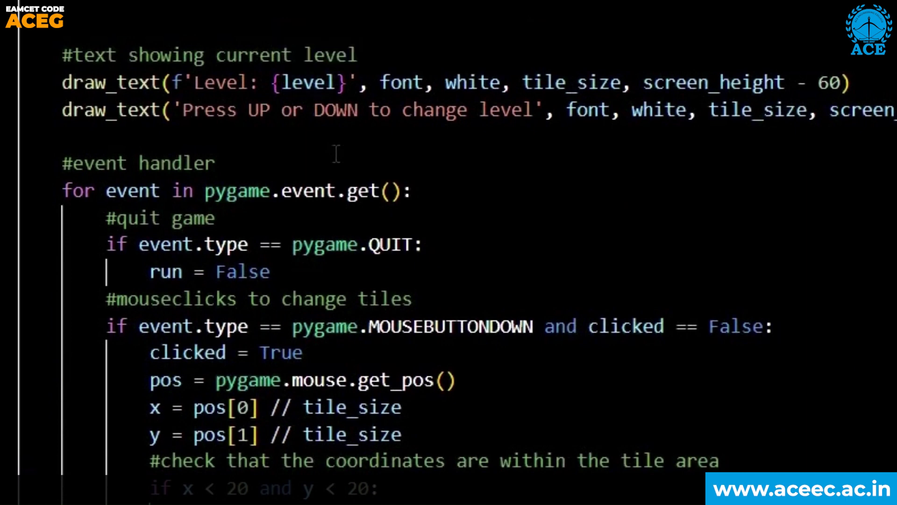
Continue scrolling level_editor.py to pygame.quit() at the end of the file.
scroll("down", 3)
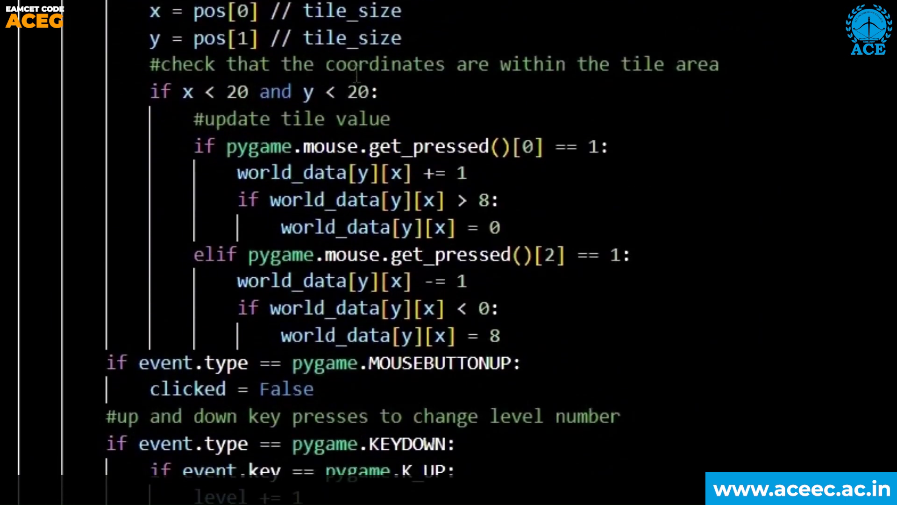
scroll("down", 3)
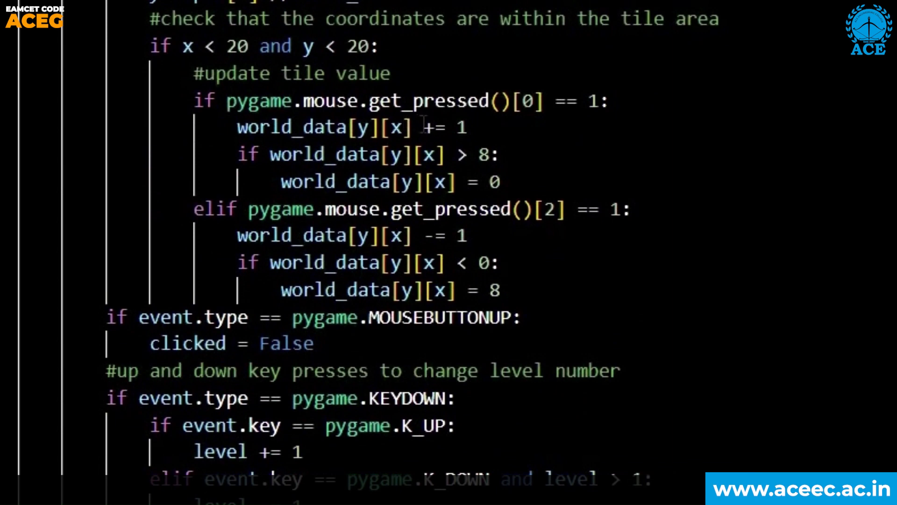
scroll("down", 3)
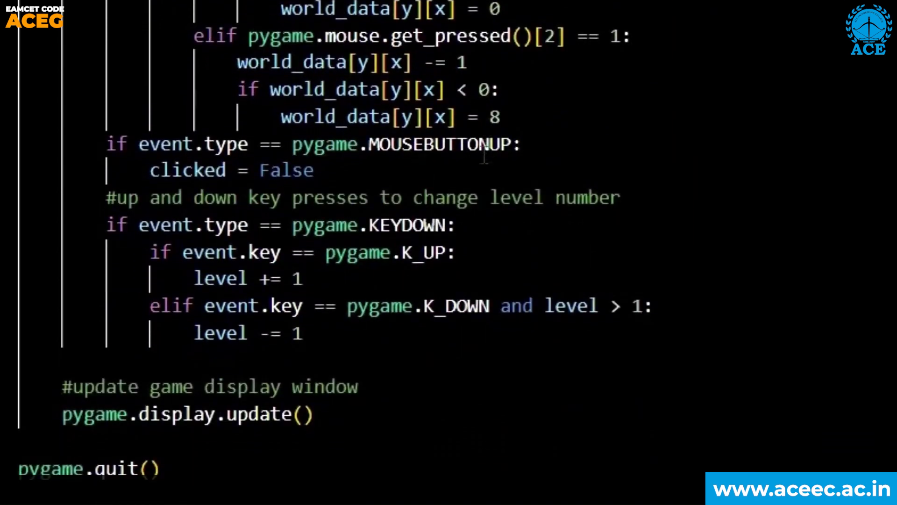
mouse_move(456, 306)
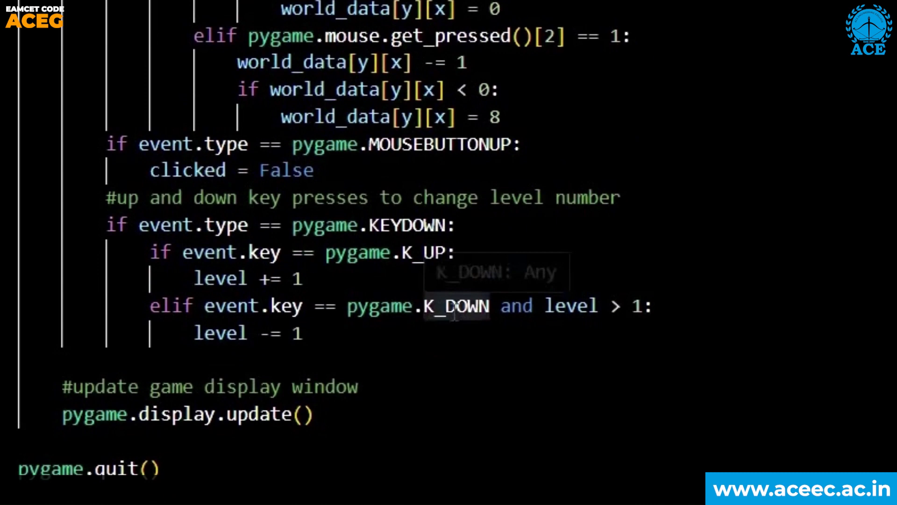
scroll("down", 3)
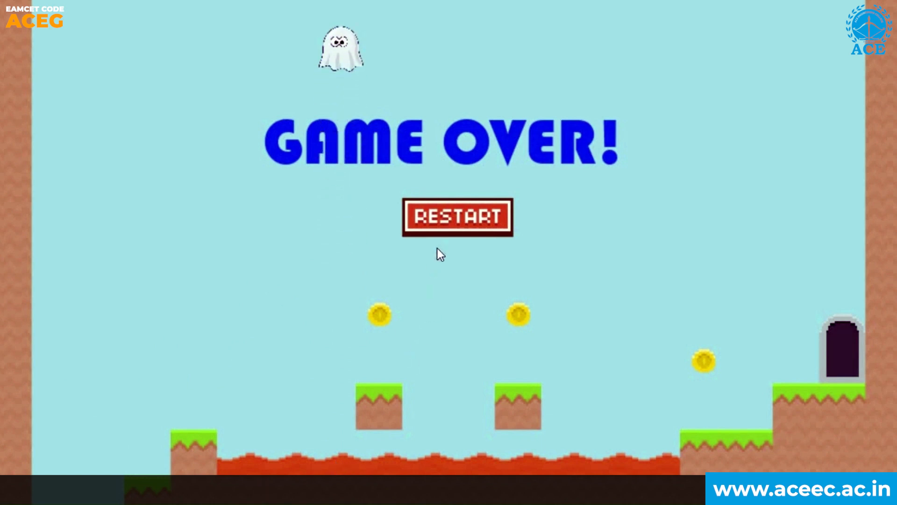
mouse_move(459, 225)
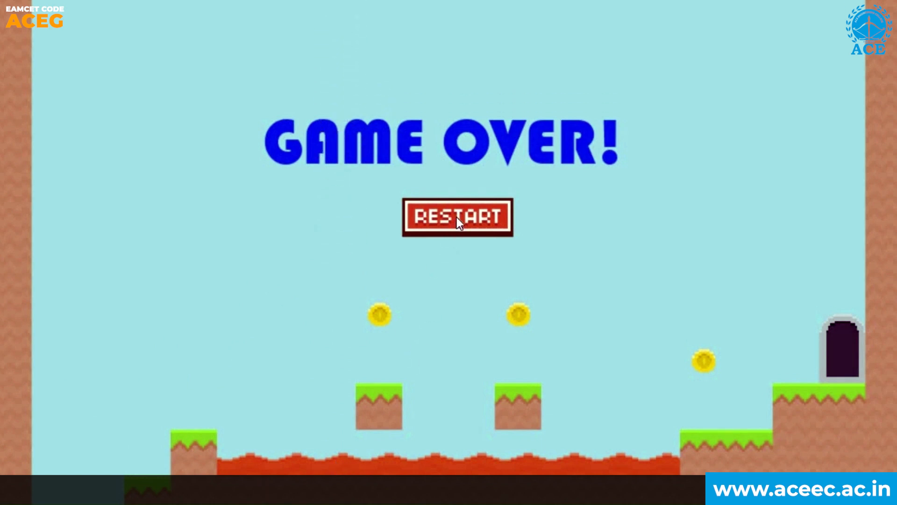
left_click(456, 217)
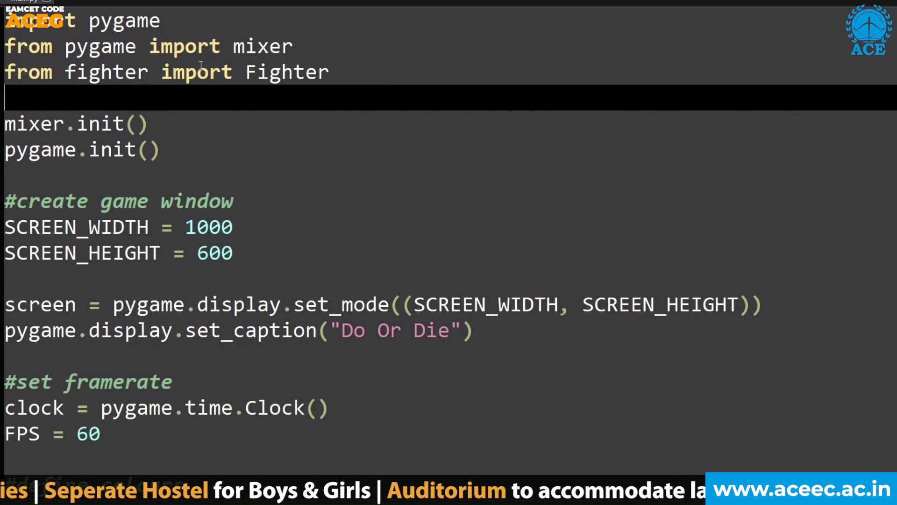
Scroll main.py through window, colour, fighter and sound setup to the victory image loading.
left_click(183, 150)
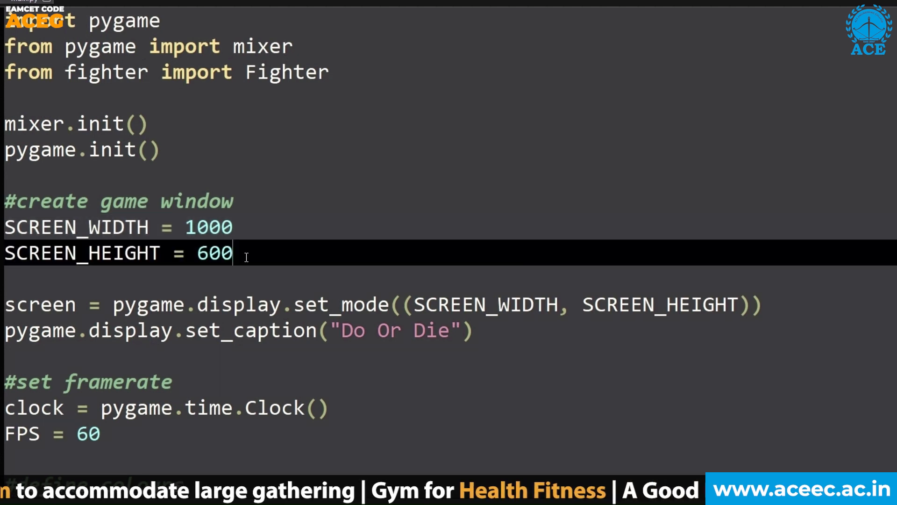
scroll("down", 3)
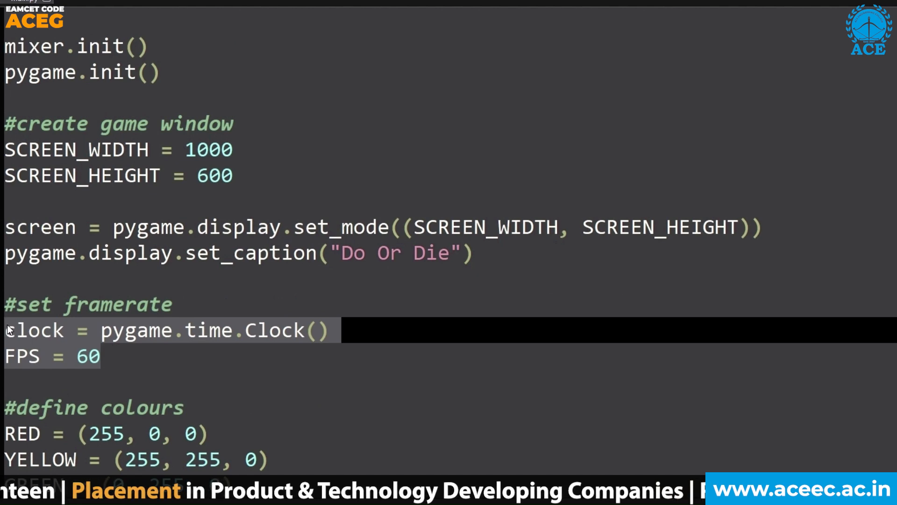
scroll("down", 3)
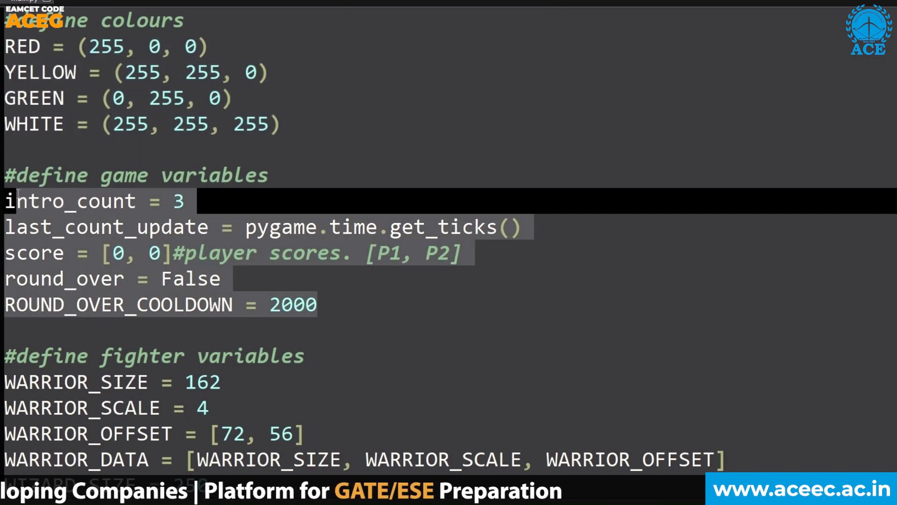
scroll("down", 3)
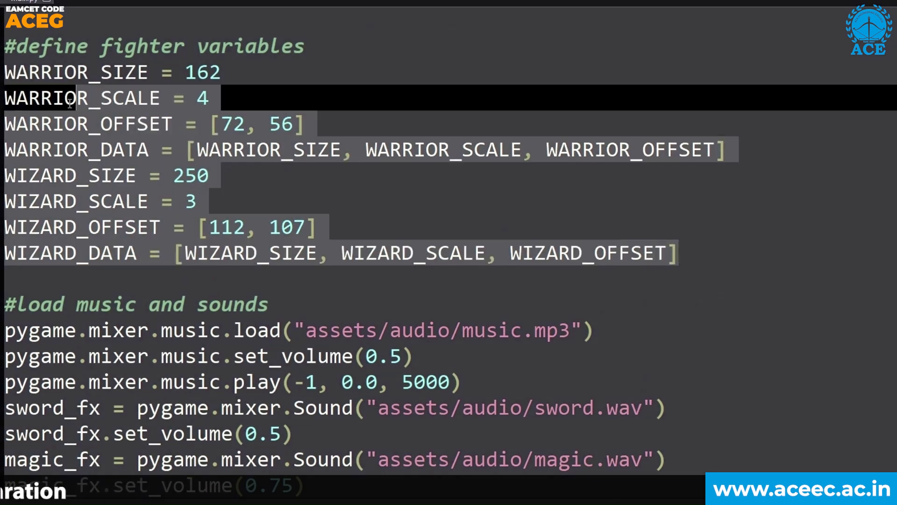
scroll("down", 3)
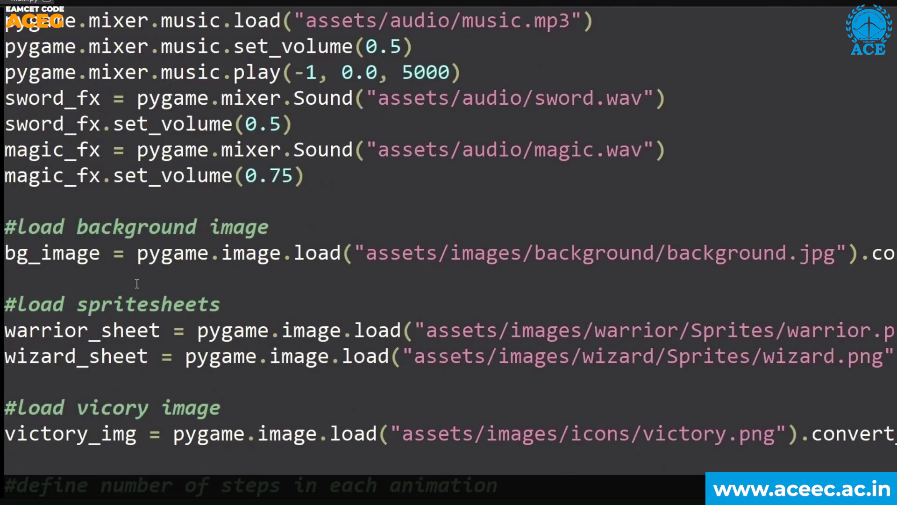
scroll("up", 3)
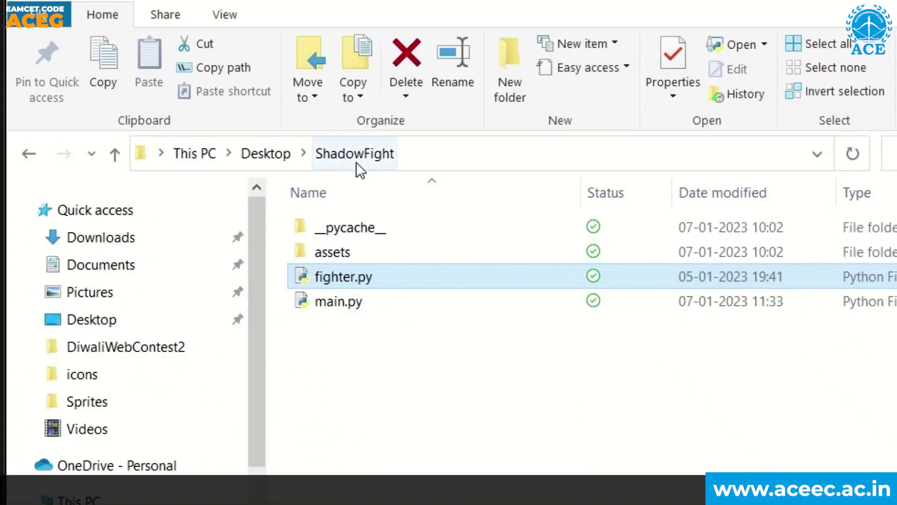
mouse_move(338, 301)
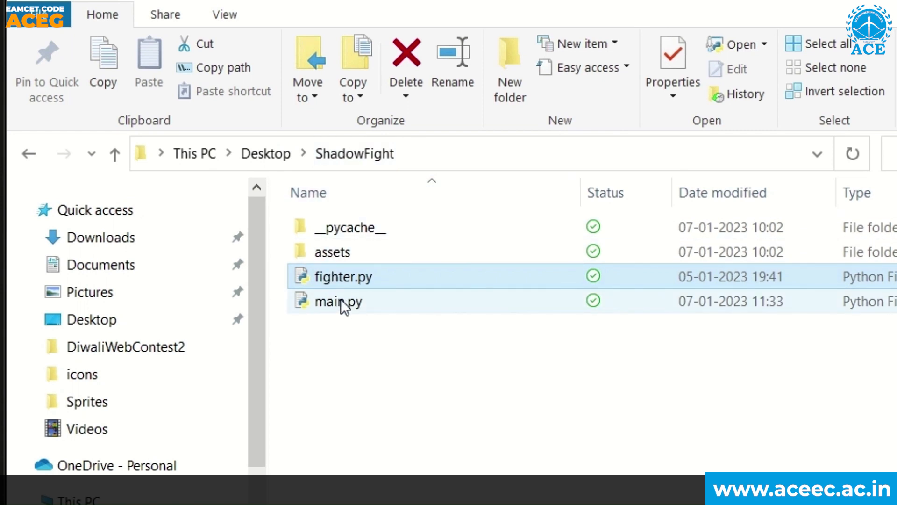
Browse ShadowFight's assets and images folders and open the wizard character's folder.
double_click(332, 252)
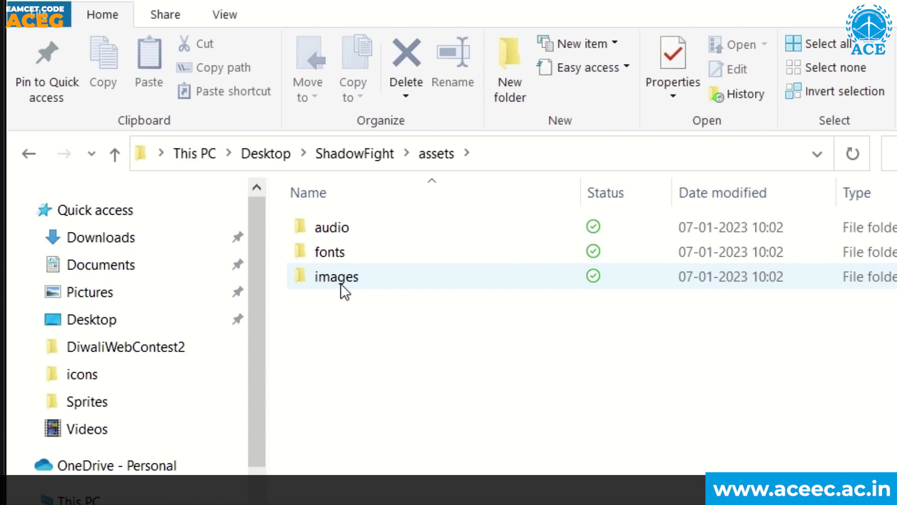
left_click(340, 227)
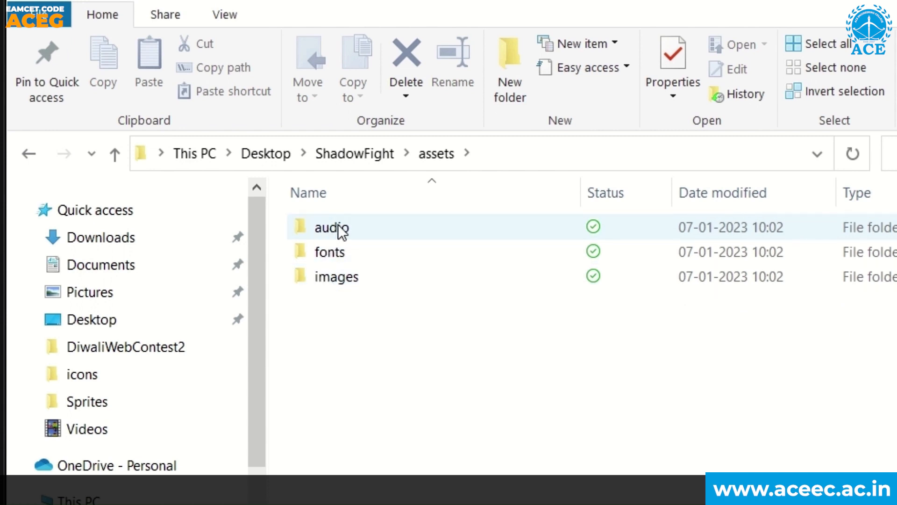
double_click(336, 276)
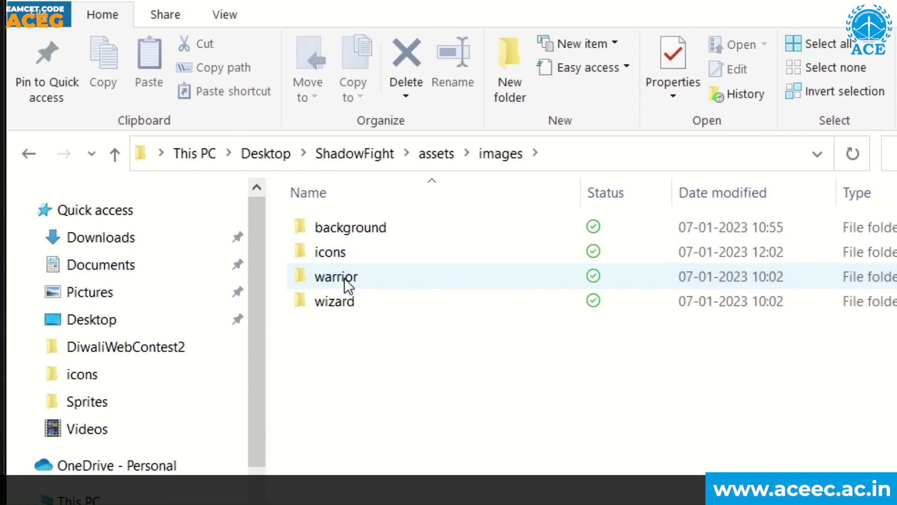
left_click(333, 300)
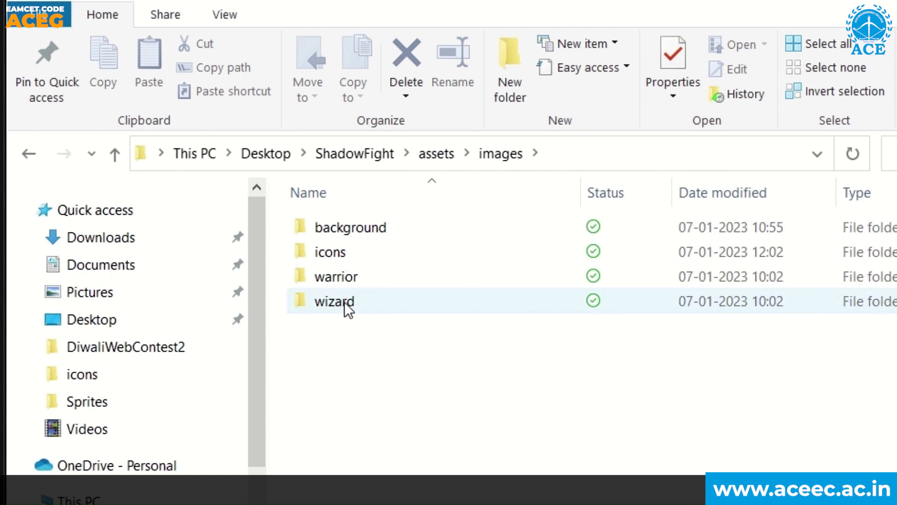
double_click(336, 276)
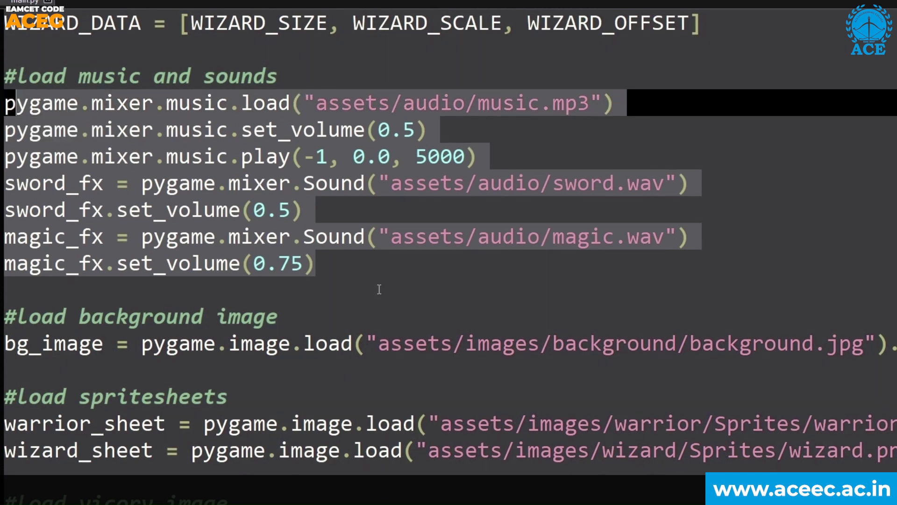
Scroll main.py down to the animation step counts and Turok font definitions.
scroll("down", 3)
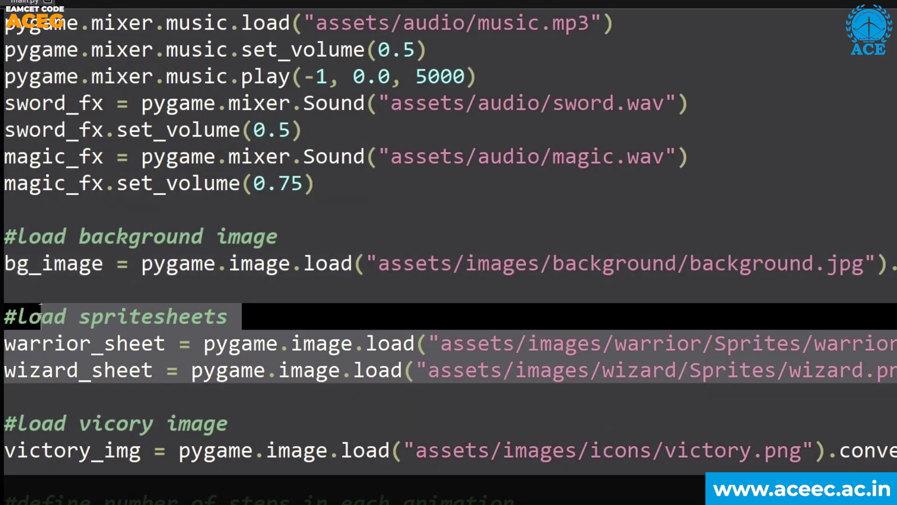
scroll("down", 3)
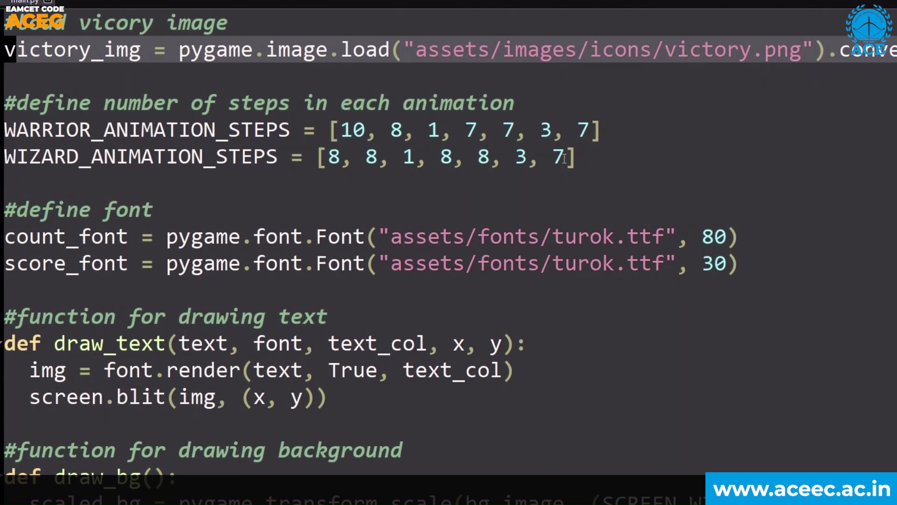
mouse_move(615, 166)
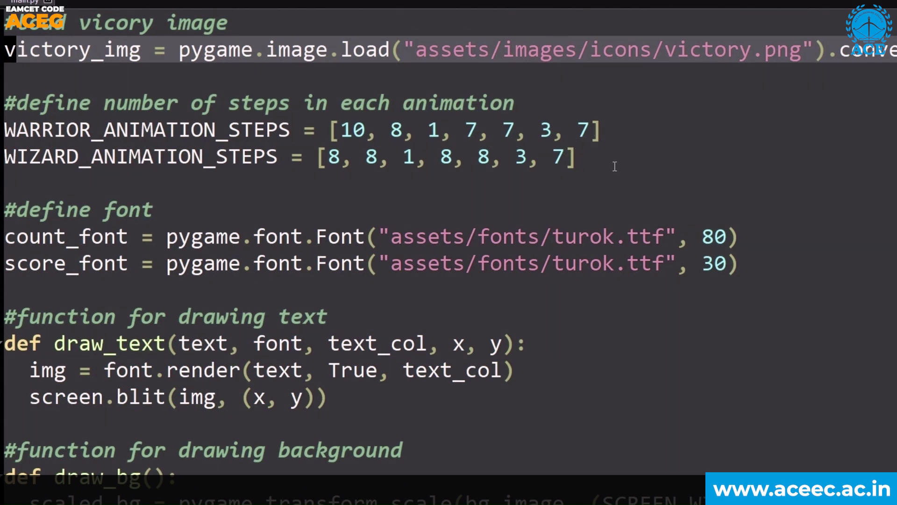
mouse_move(518, 196)
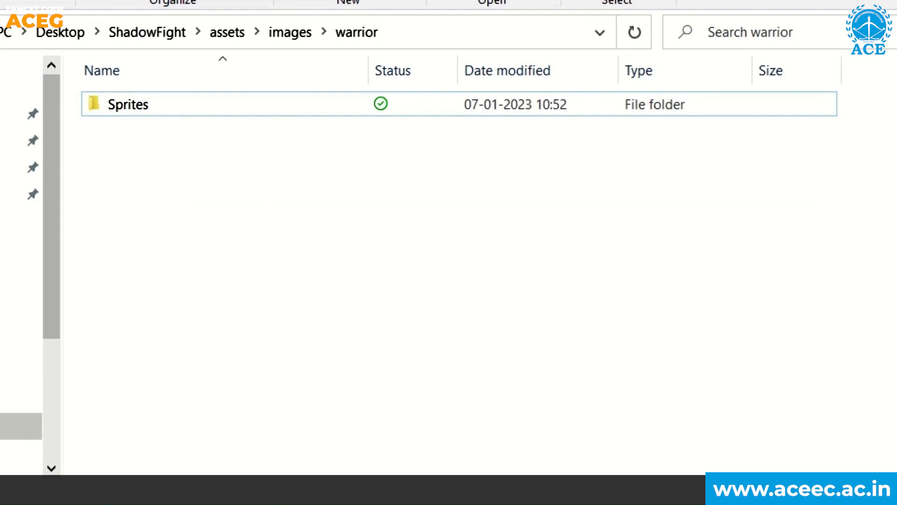
Open the turok.ttf font file from ShadowFight's assets fonts folder.
left_click(290, 33)
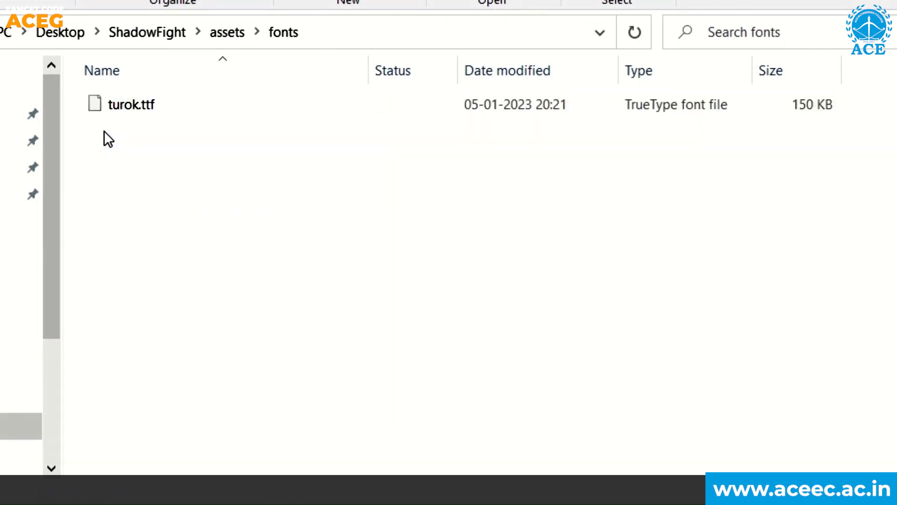
left_click(132, 104)
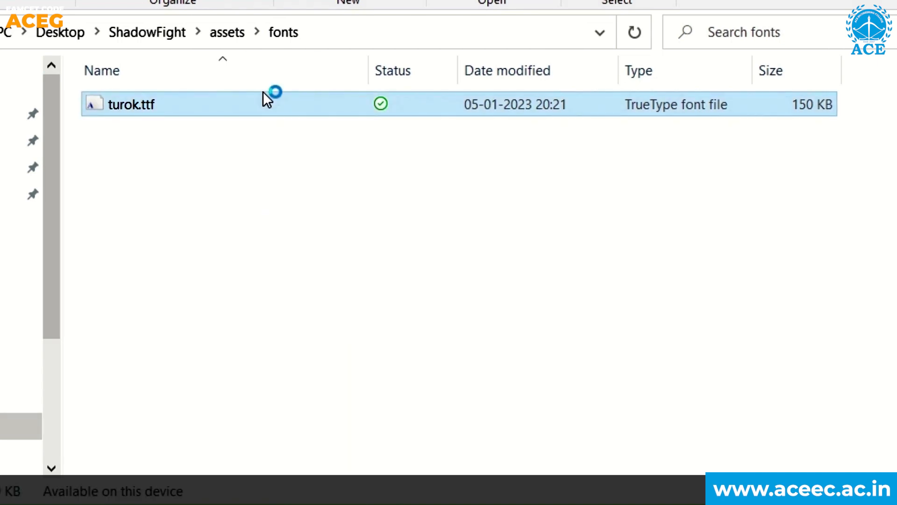
double_click(130, 105)
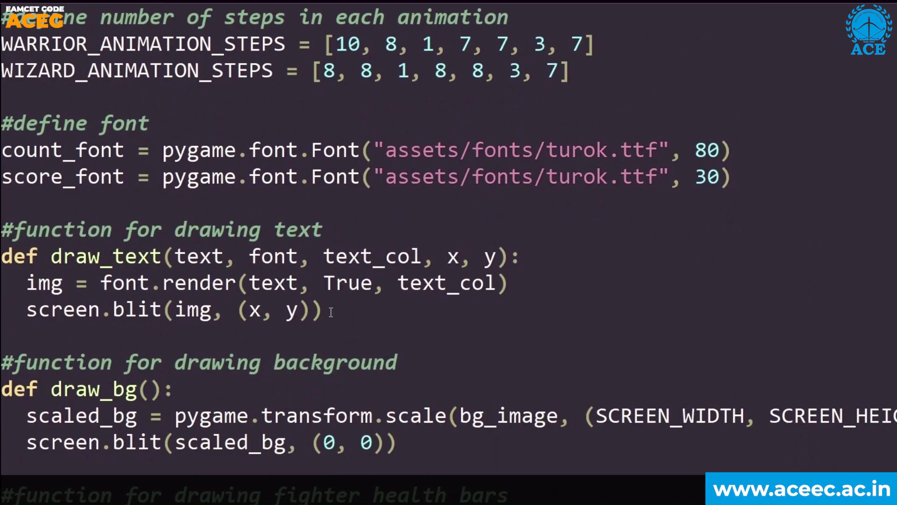
Scroll main.py from the font definitions down into the game loop.
scroll("down", 3)
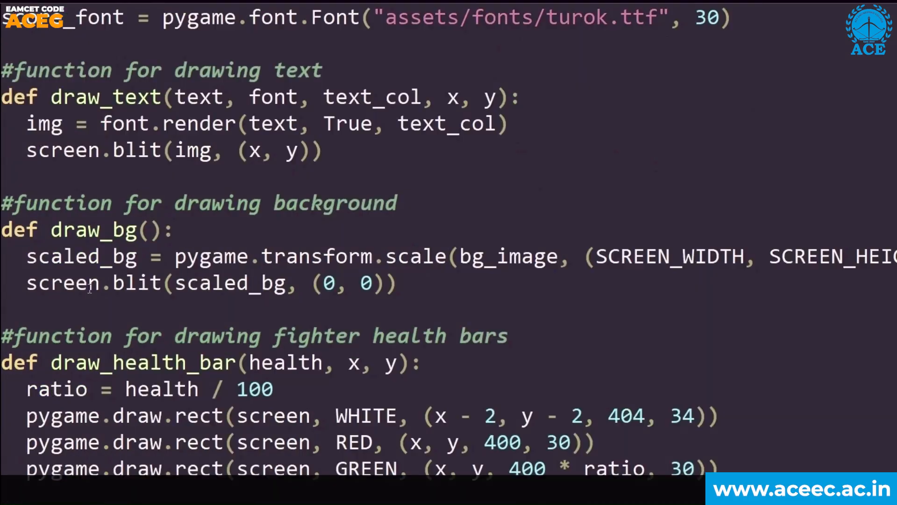
scroll("down", 3)
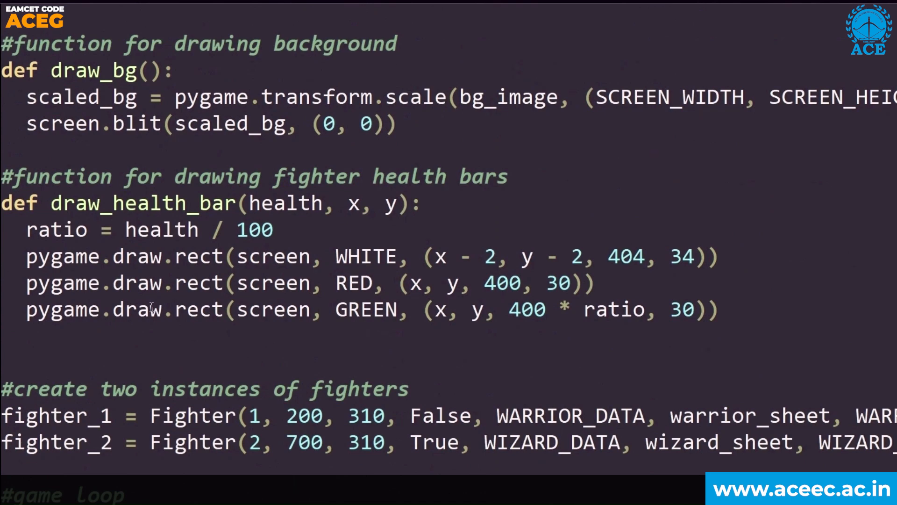
scroll("down", 3)
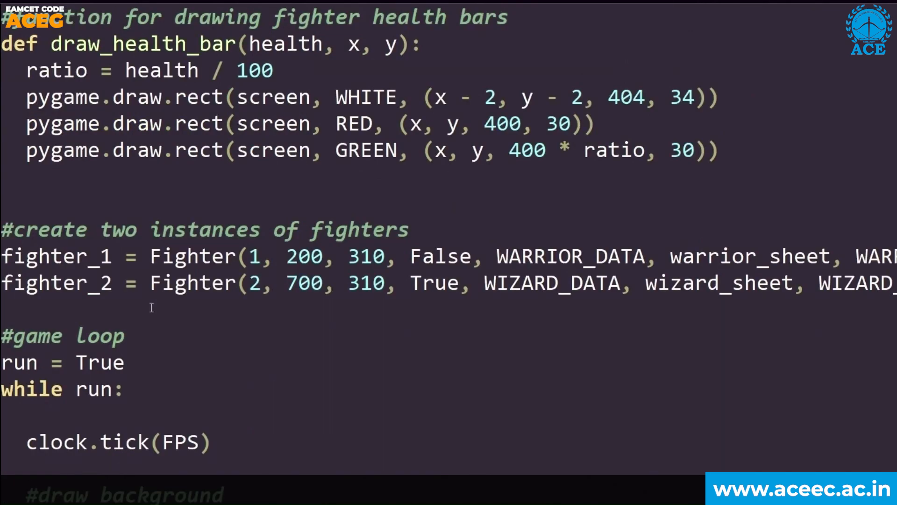
scroll("down", 3)
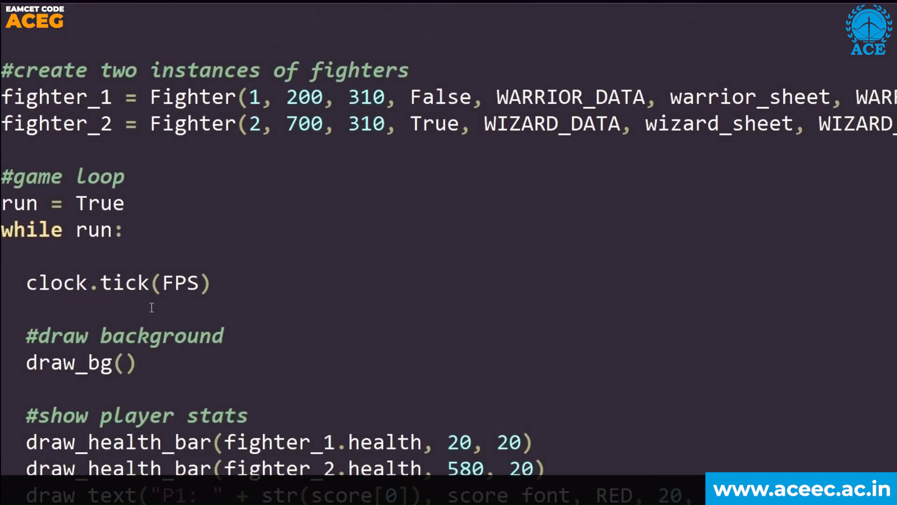
scroll("down", 3)
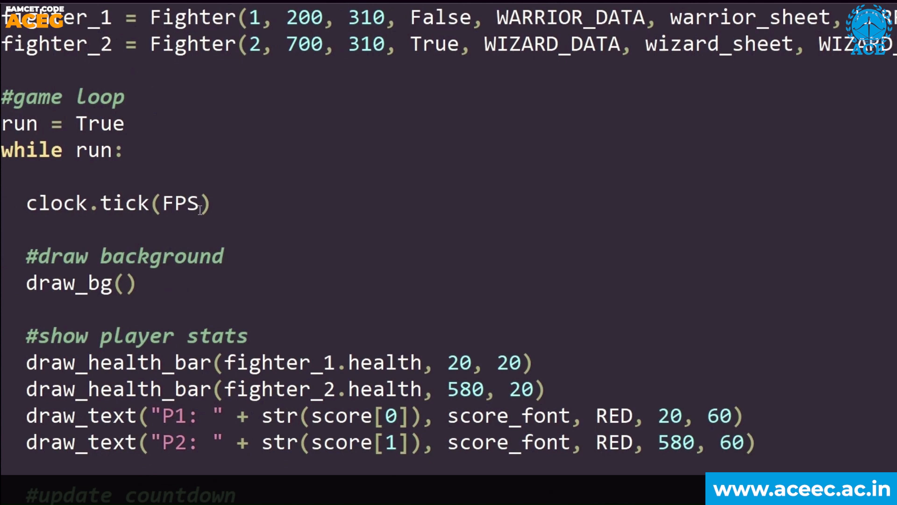
scroll("down", 3)
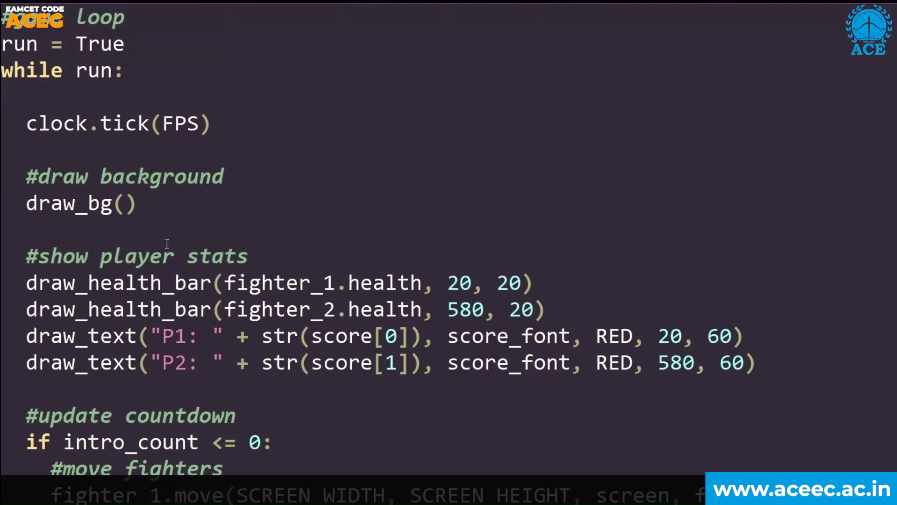
scroll("down", 3)
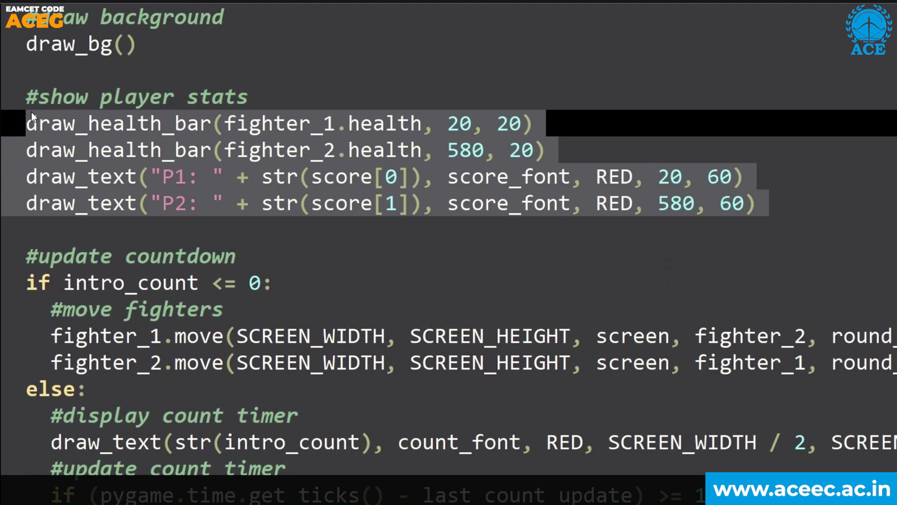
Continue through the rest of the game loop to pygame.quit().
scroll("down", 3)
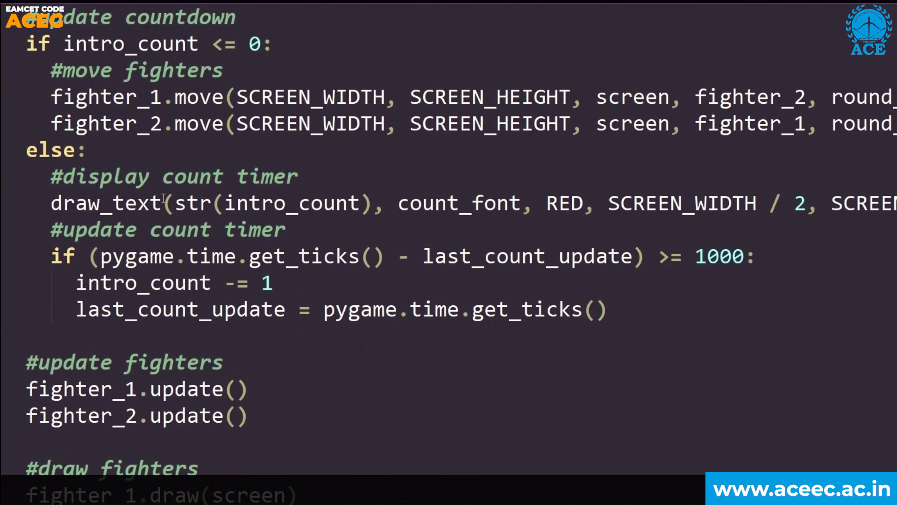
scroll("down", 3)
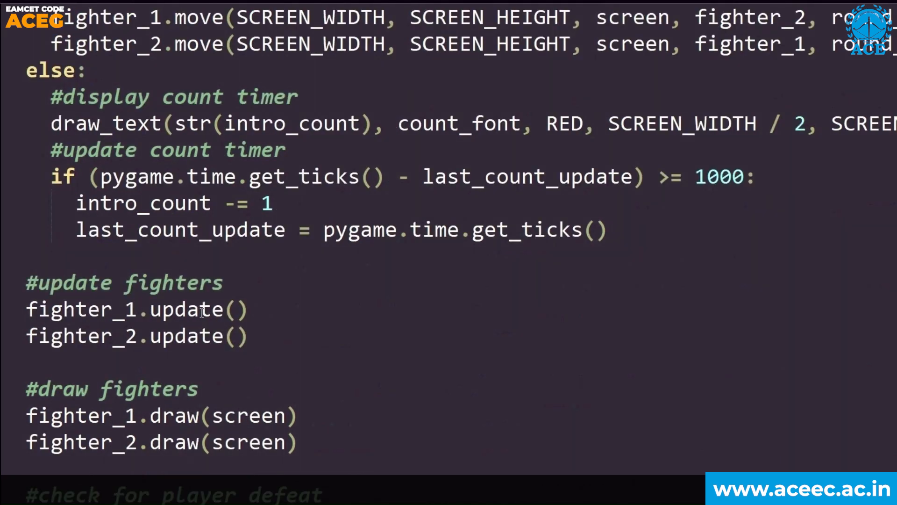
scroll("down", 3)
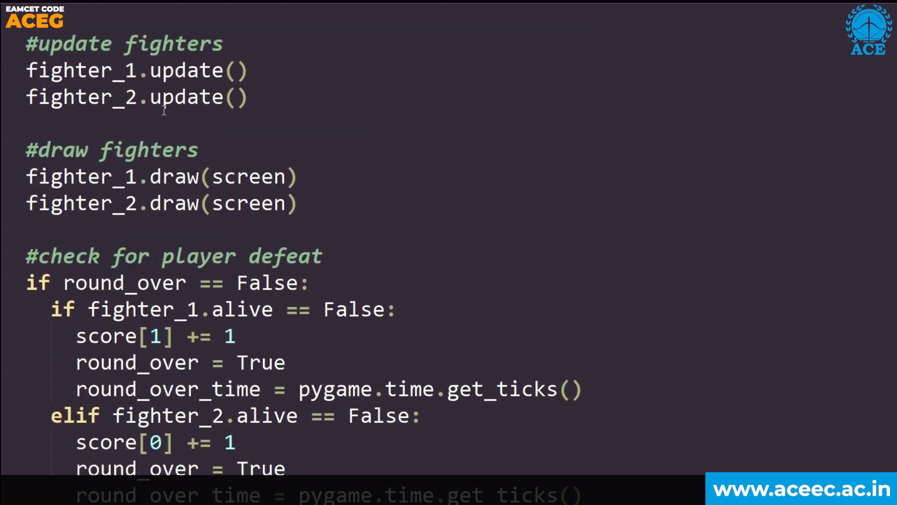
mouse_move(201, 189)
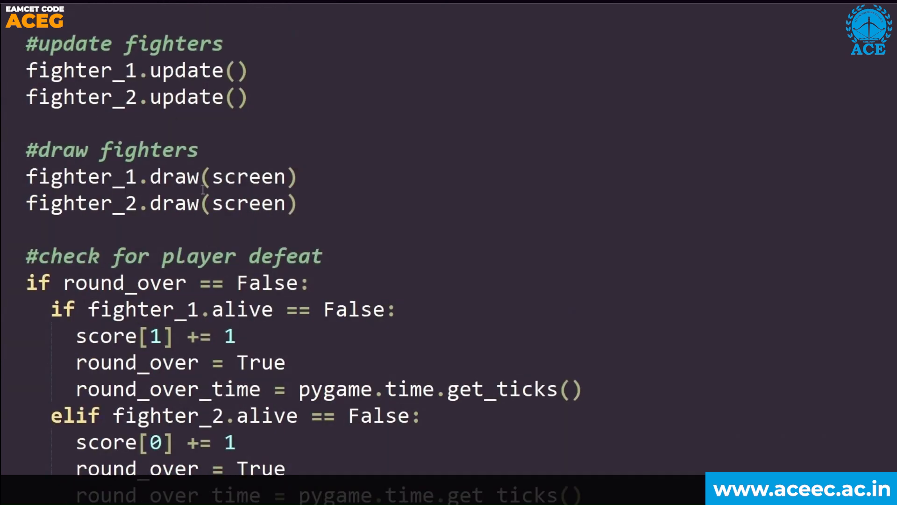
scroll("down", 3)
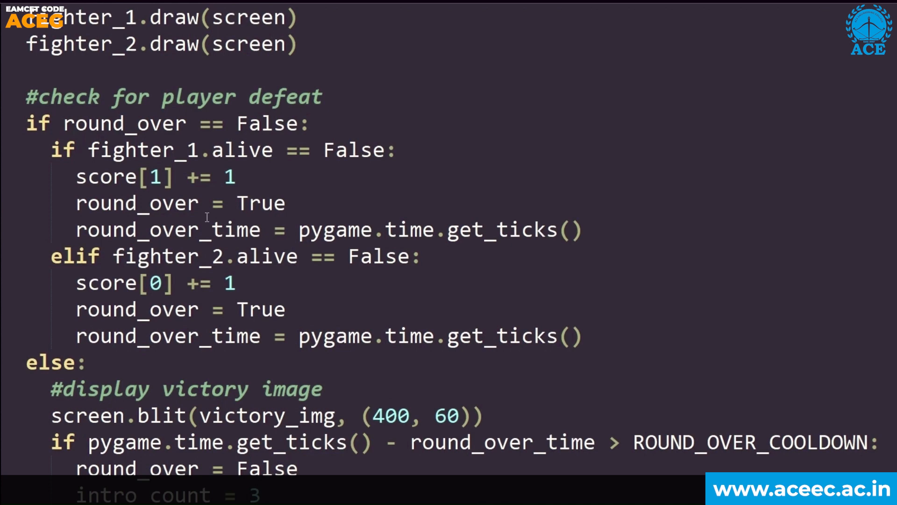
scroll("down", 3)
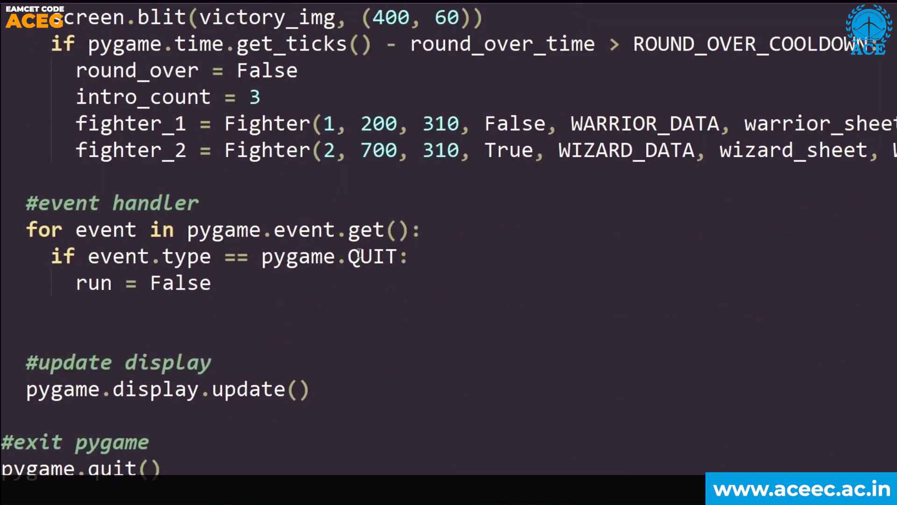
mouse_move(294, 280)
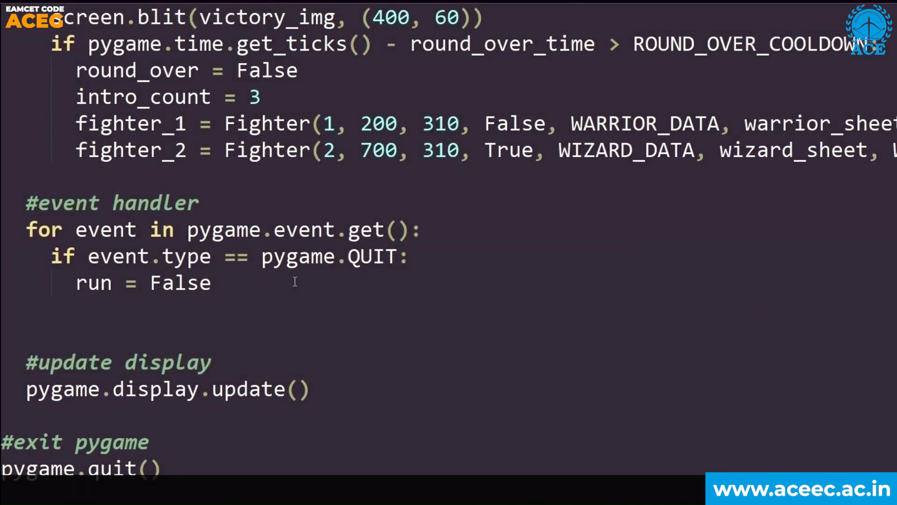
scroll("up", 3)
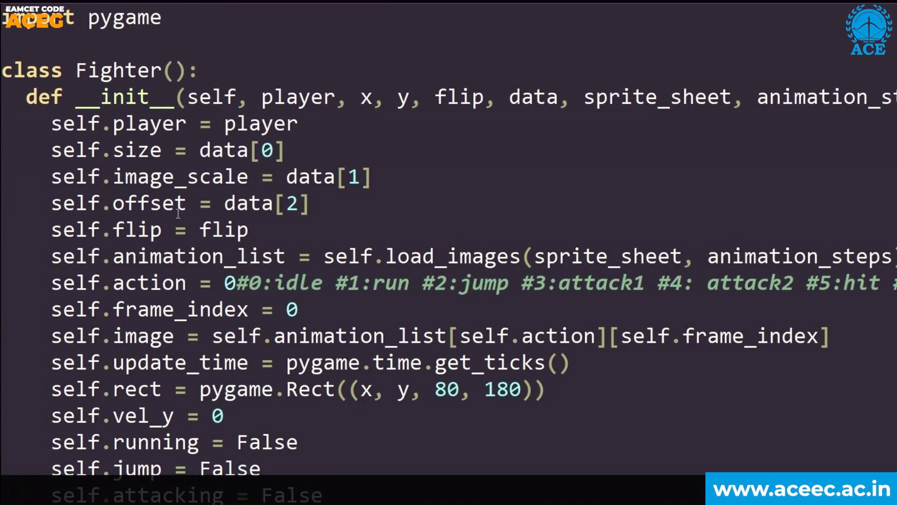
mouse_move(111, 83)
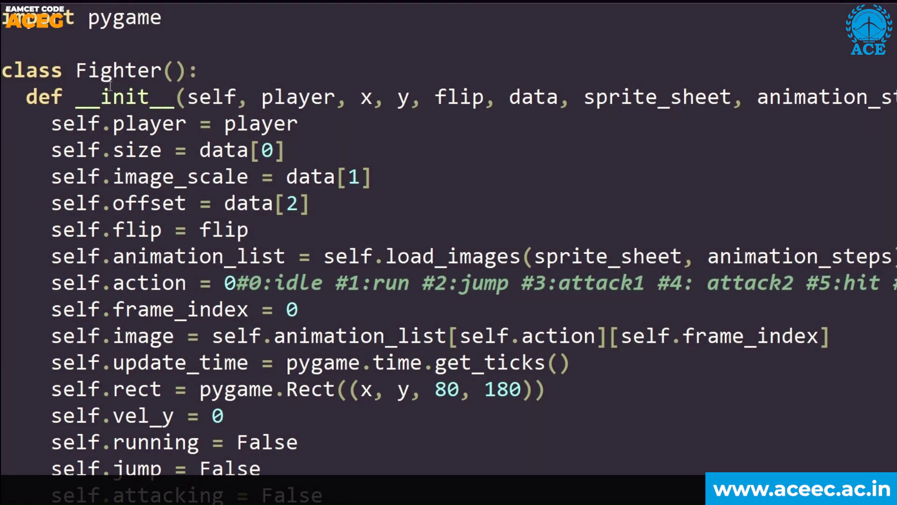
Scroll fighter.py through the move, update, attack and update_action methods to draw.
scroll("down", 3)
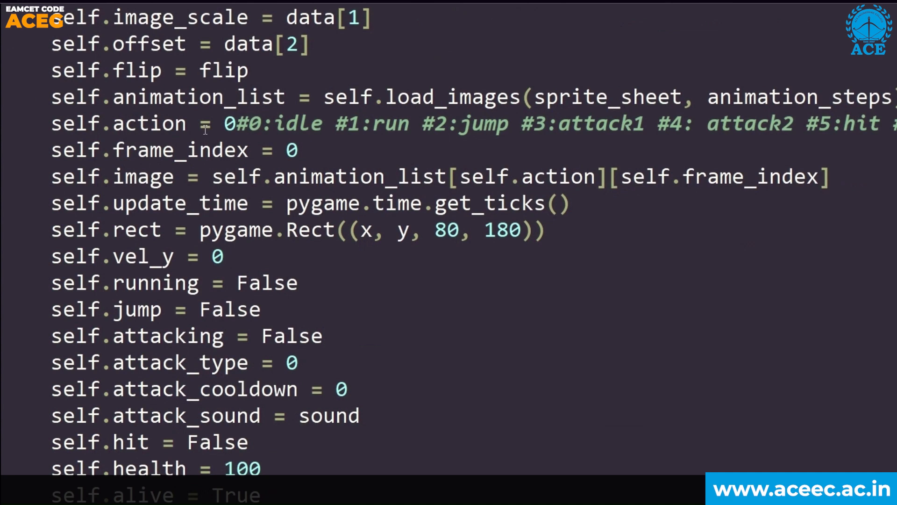
scroll("down", 3)
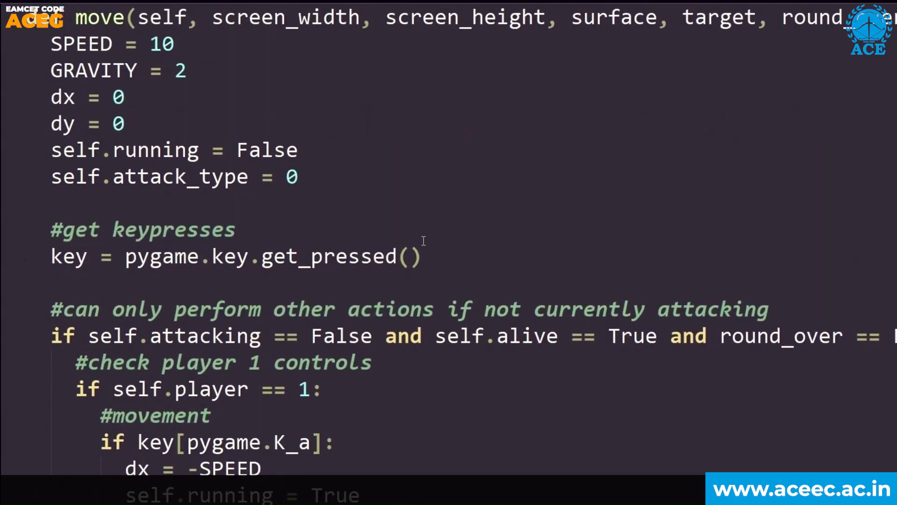
scroll("down", 3)
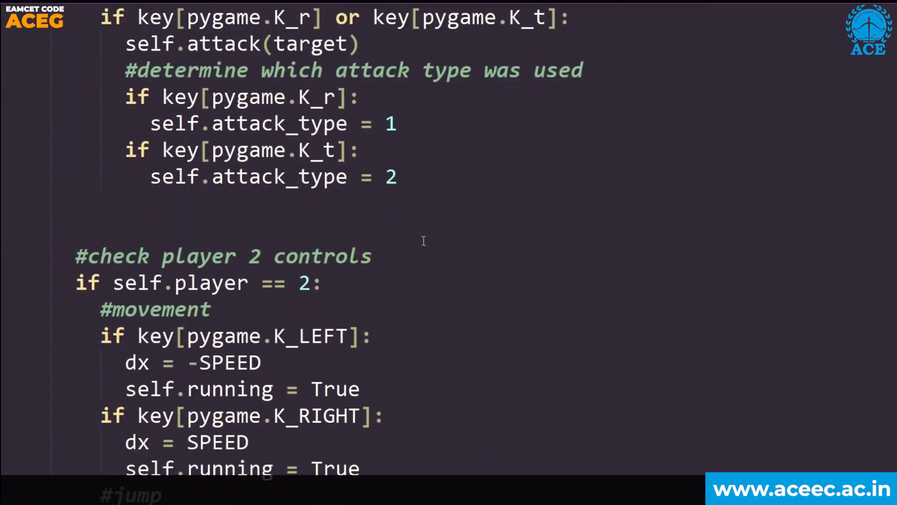
scroll("down", 3)
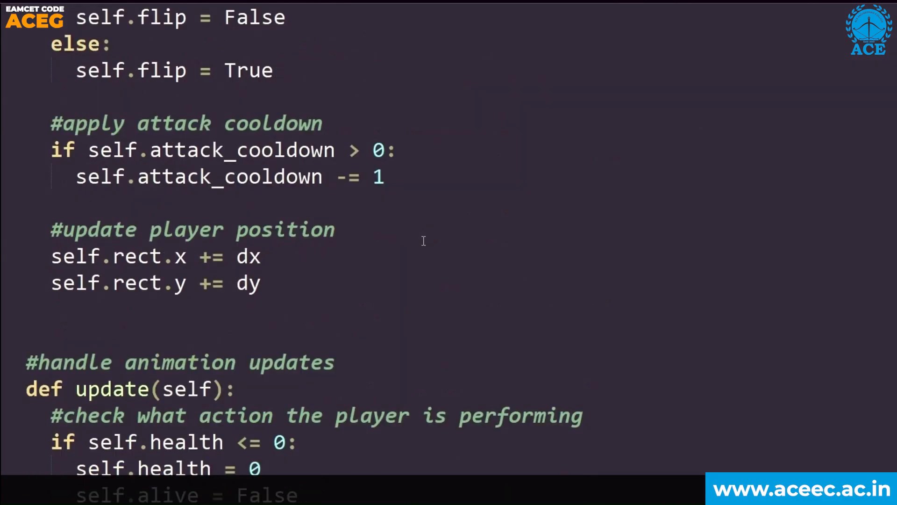
scroll("down", 3)
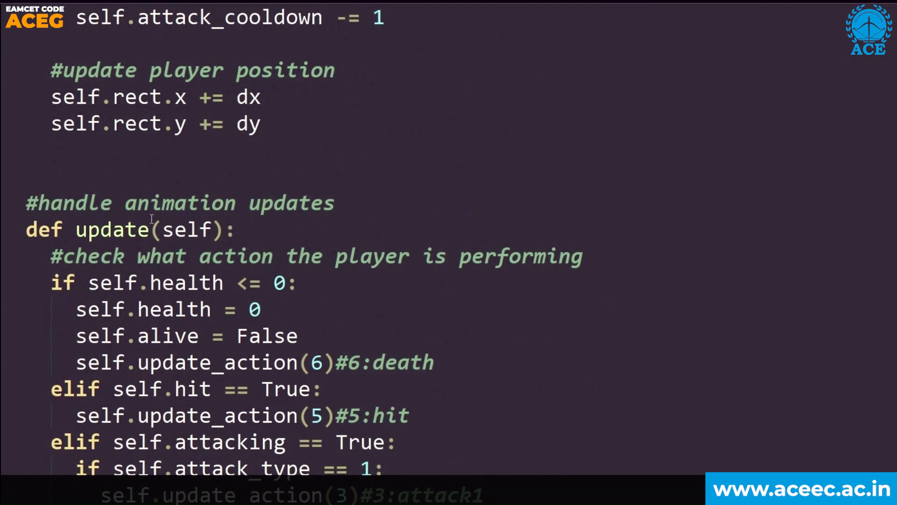
scroll("up", 3)
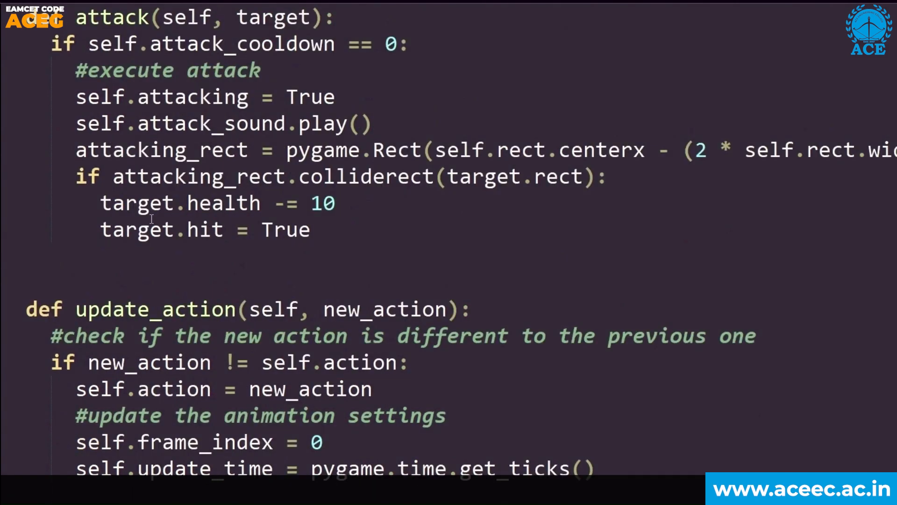
scroll("down", 3)
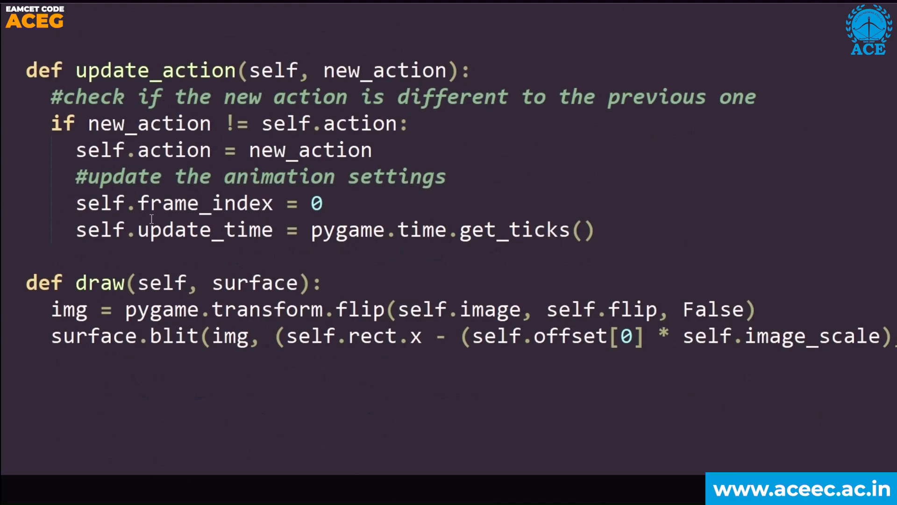